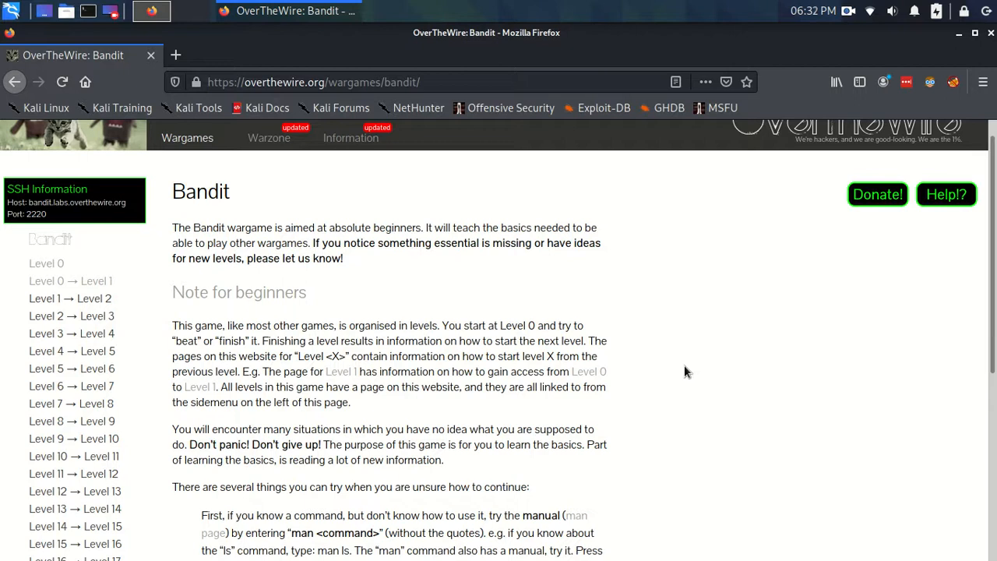
{"action": "mouse_move", "coordinate": [695, 355]}
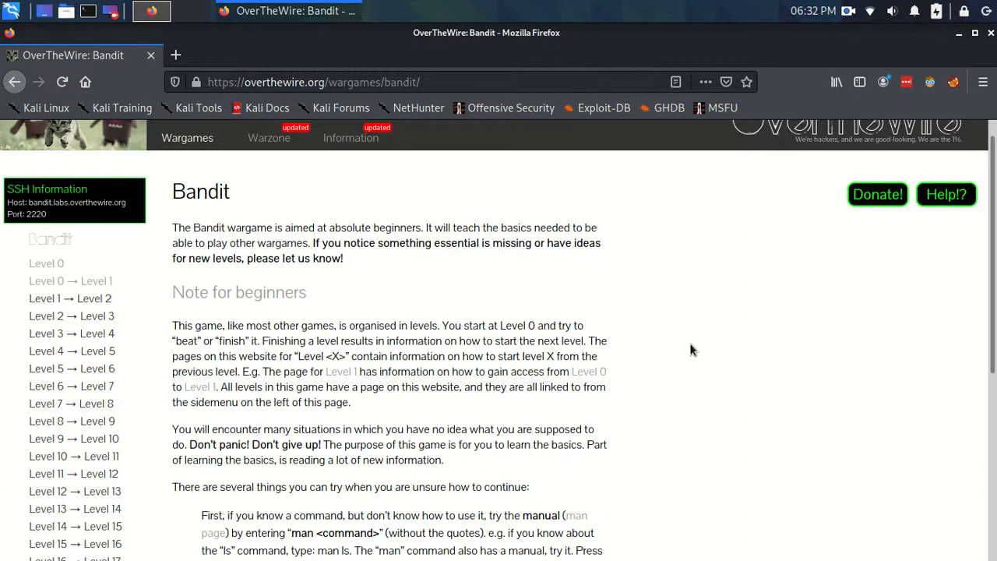
{"action": "mouse_move", "coordinate": [358, 342]}
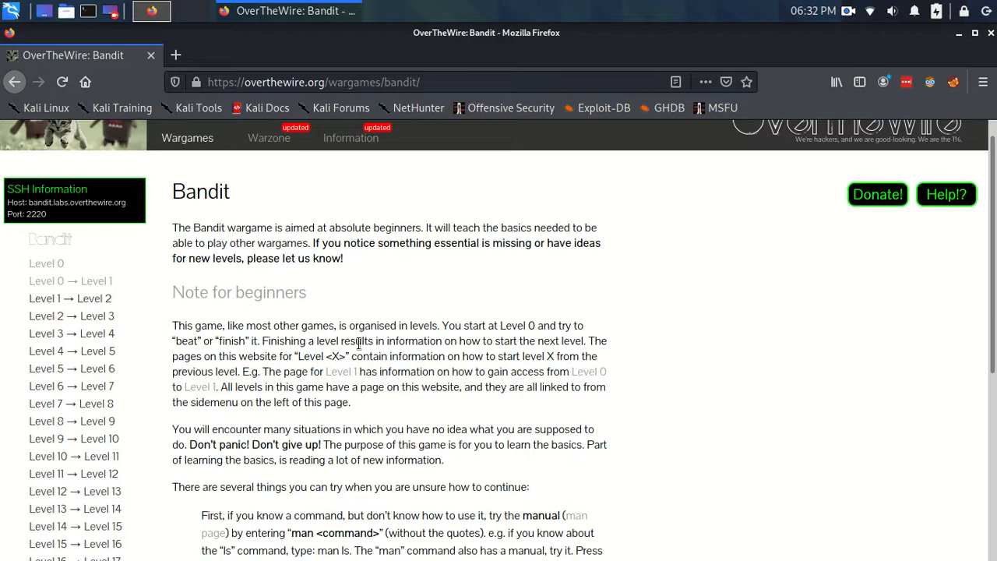
- Scroll through the upper part of the Bandit page to read the introduction
{"action": "scroll", "scroll_direction": "down", "scroll_amount": 3}
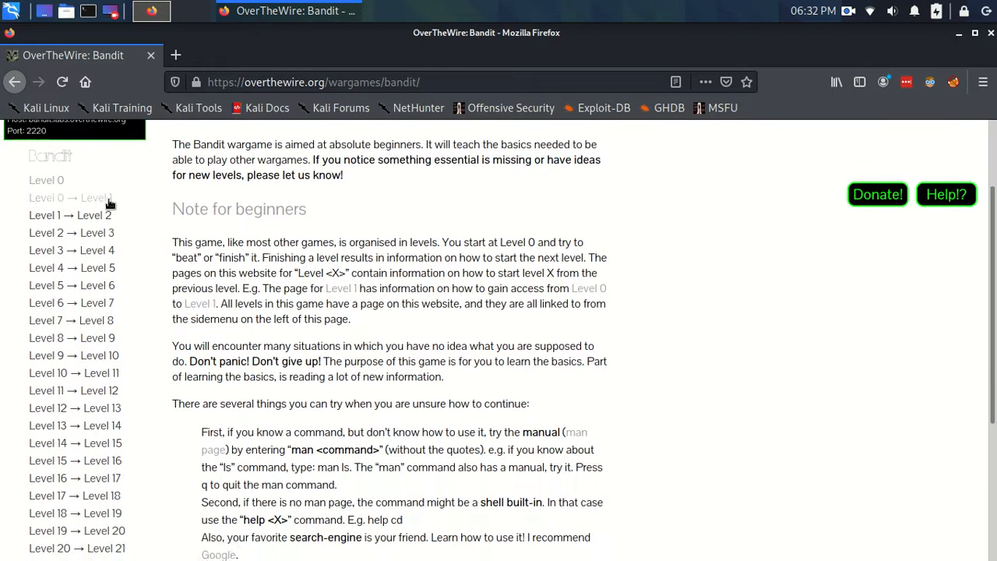
{"action": "scroll", "scroll_direction": "down", "scroll_amount": 3}
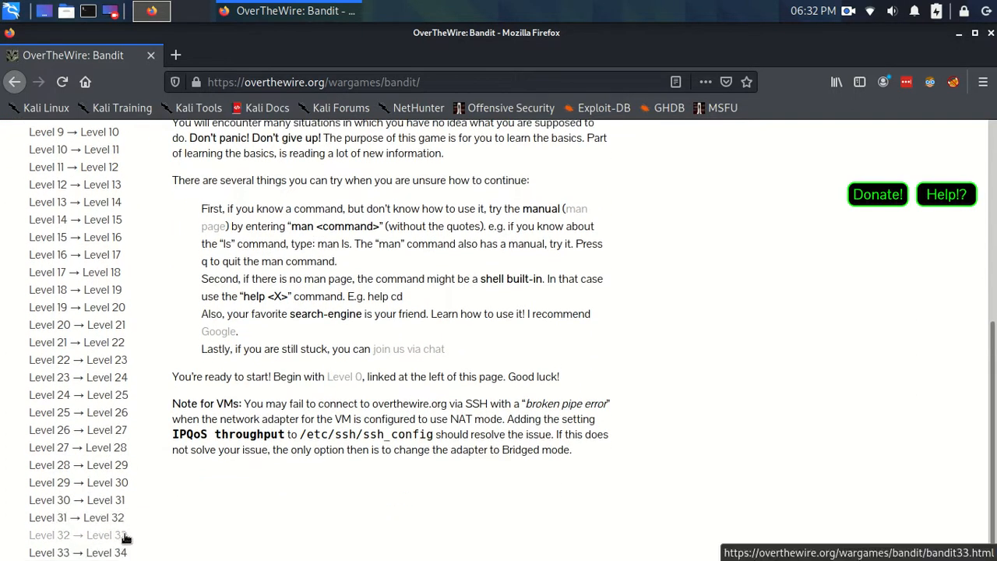
{"action": "scroll", "scroll_direction": "up", "scroll_amount": 3}
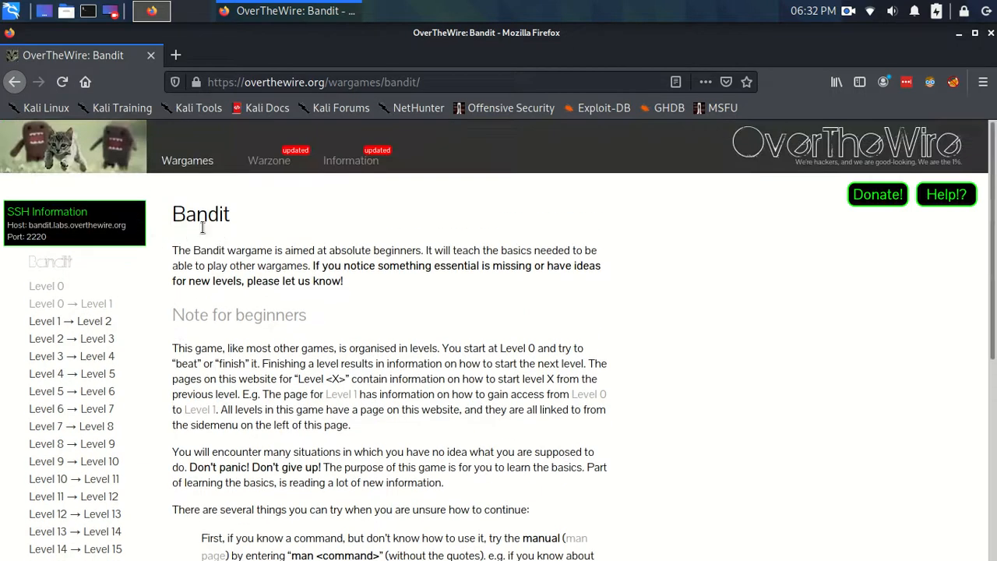
{"action": "mouse_move", "coordinate": [224, 236]}
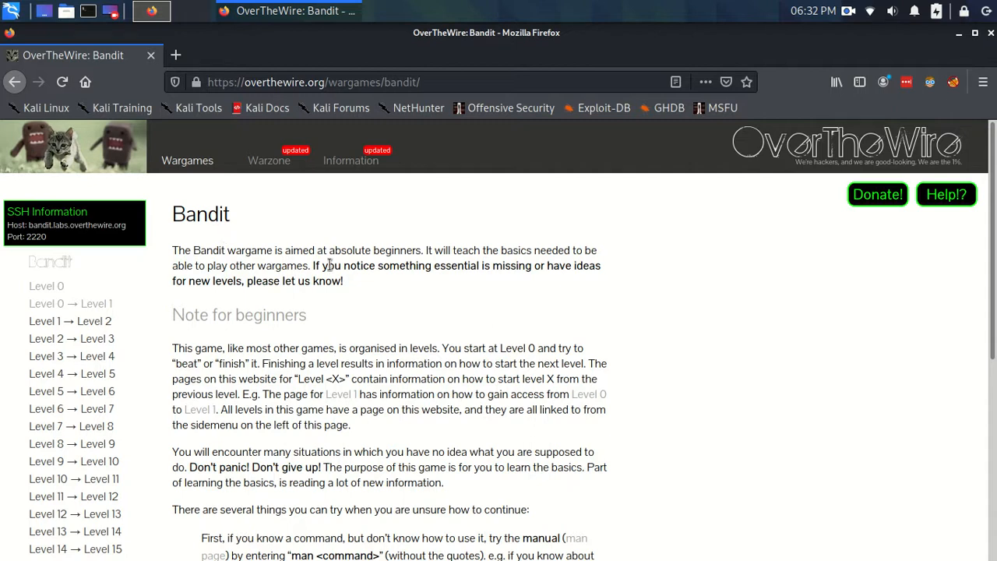
{"action": "mouse_move", "coordinate": [935, 230]}
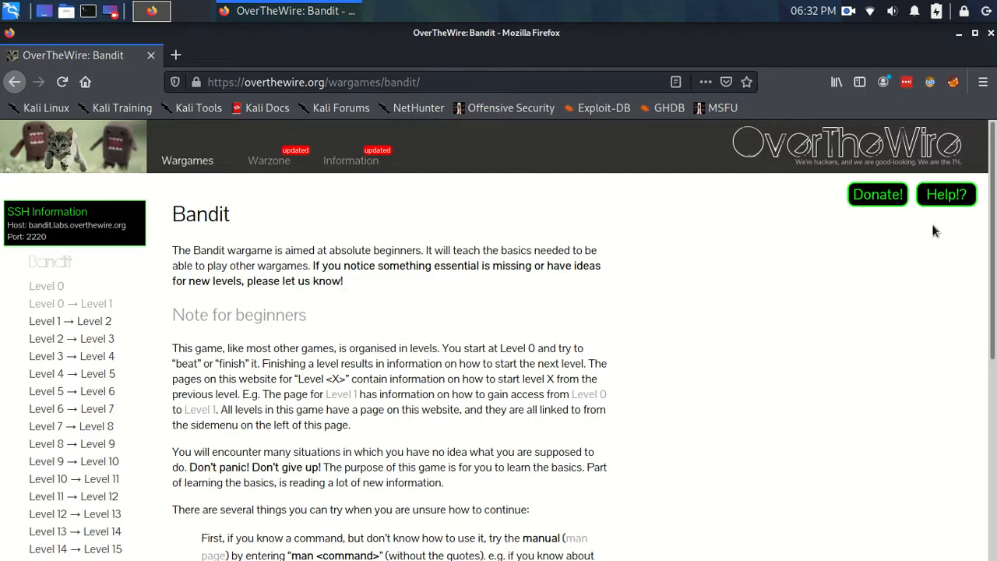
{"action": "scroll", "scroll_direction": "down", "scroll_amount": 3}
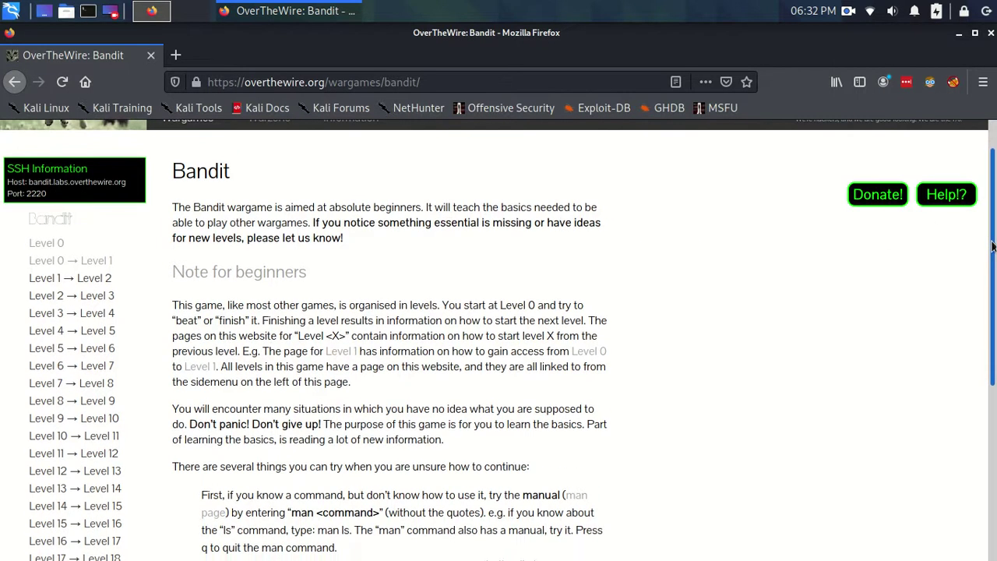
{"action": "scroll", "scroll_direction": "down", "scroll_amount": 3}
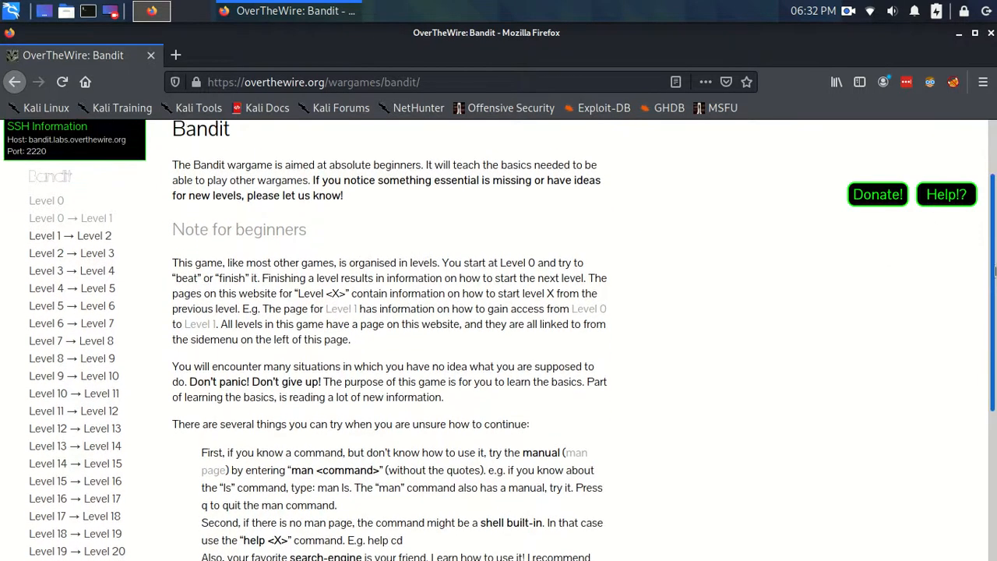
{"action": "scroll", "scroll_direction": "up", "scroll_amount": 3}
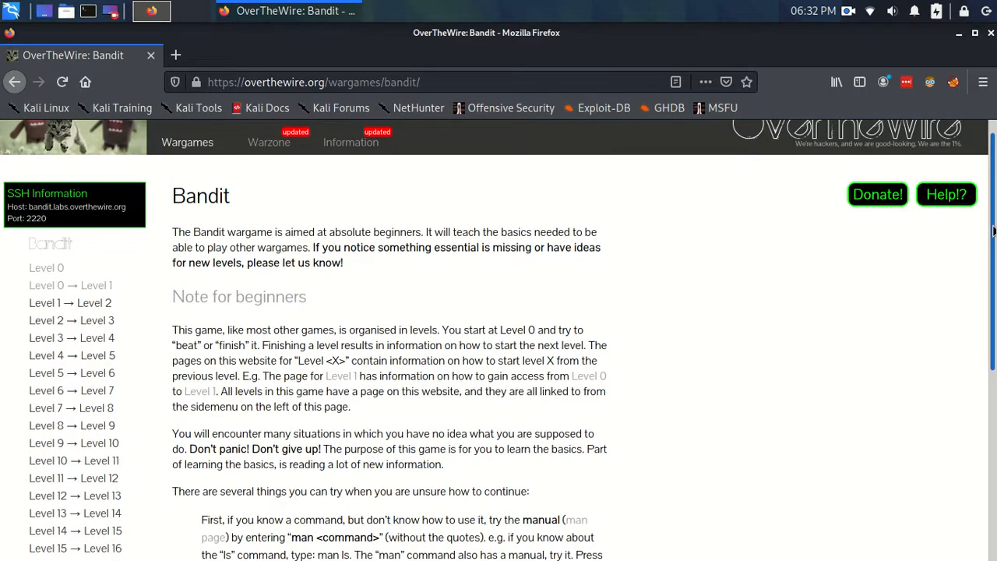
{"action": "mouse_move", "coordinate": [917, 265]}
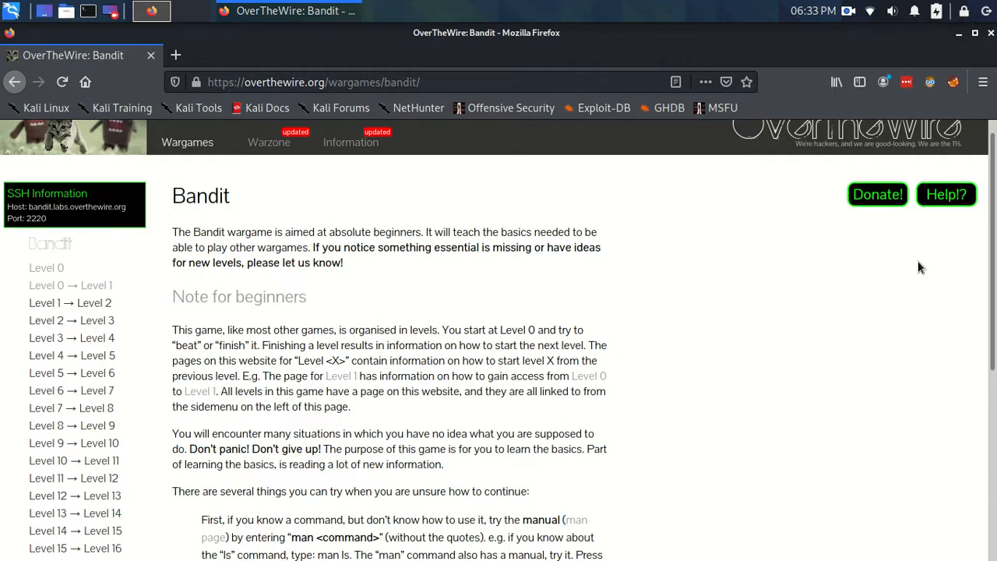
{"action": "scroll", "scroll_direction": "down", "scroll_amount": 3}
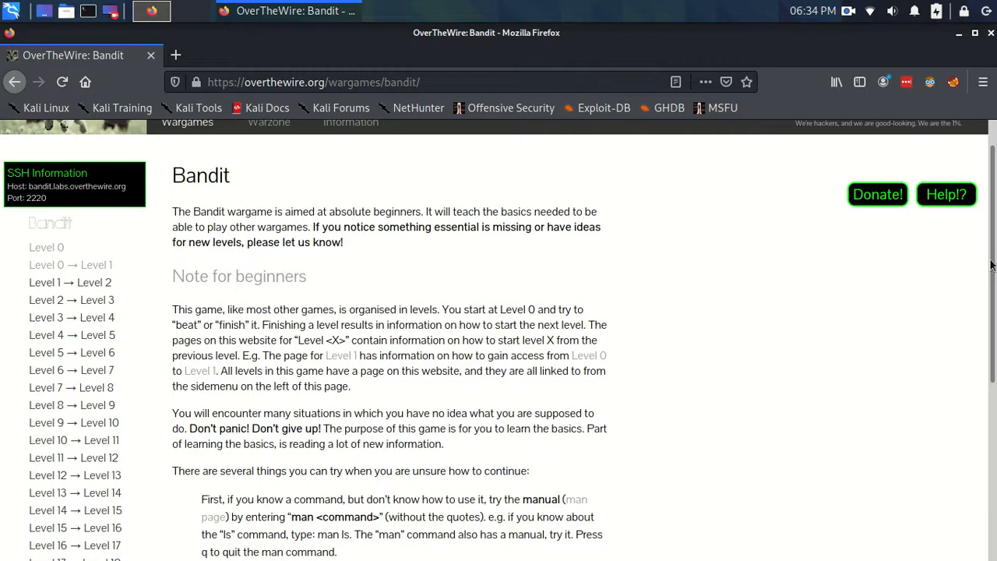
{"action": "mouse_move", "coordinate": [660, 255]}
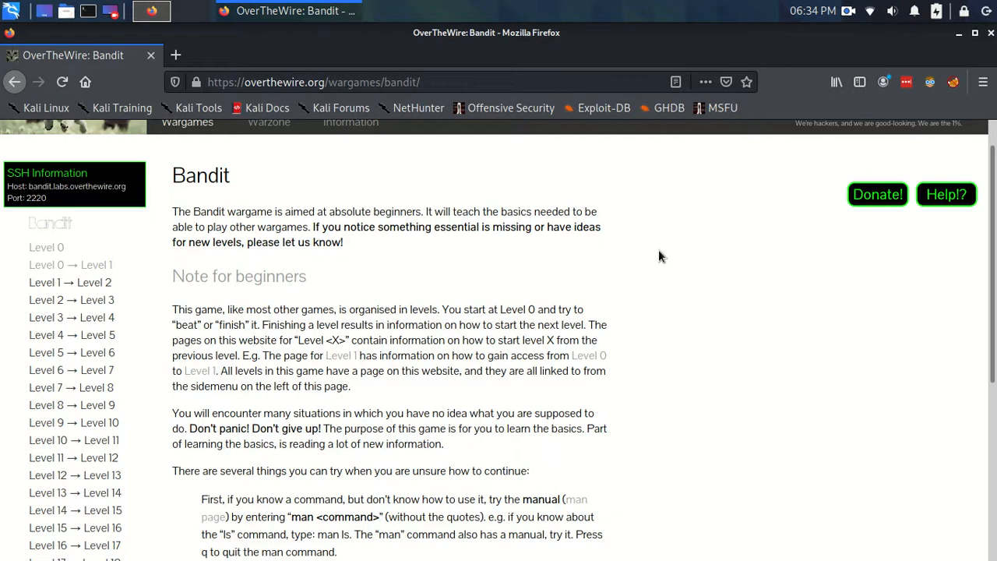
{"action": "mouse_move", "coordinate": [651, 262]}
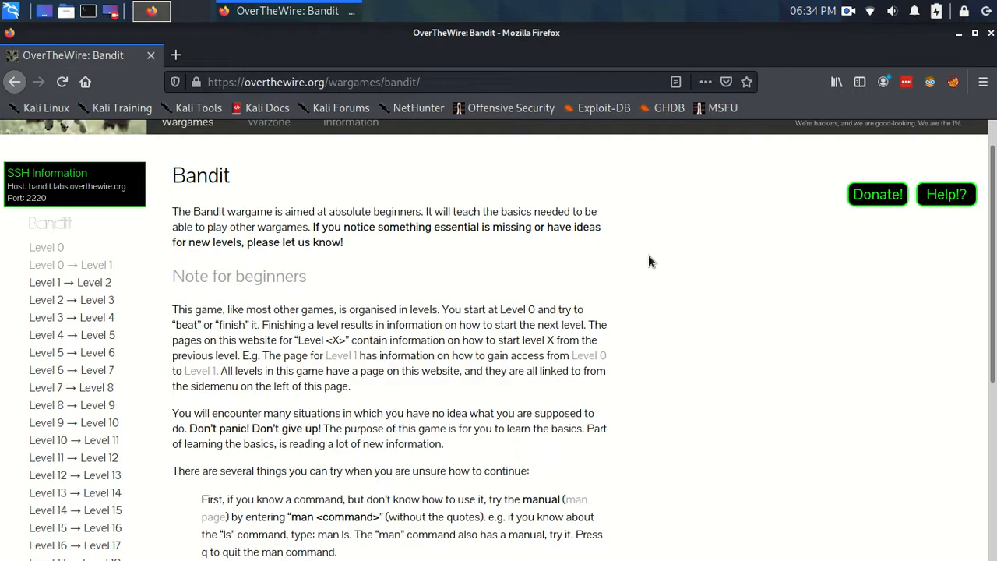
{"action": "mouse_move", "coordinate": [635, 221]}
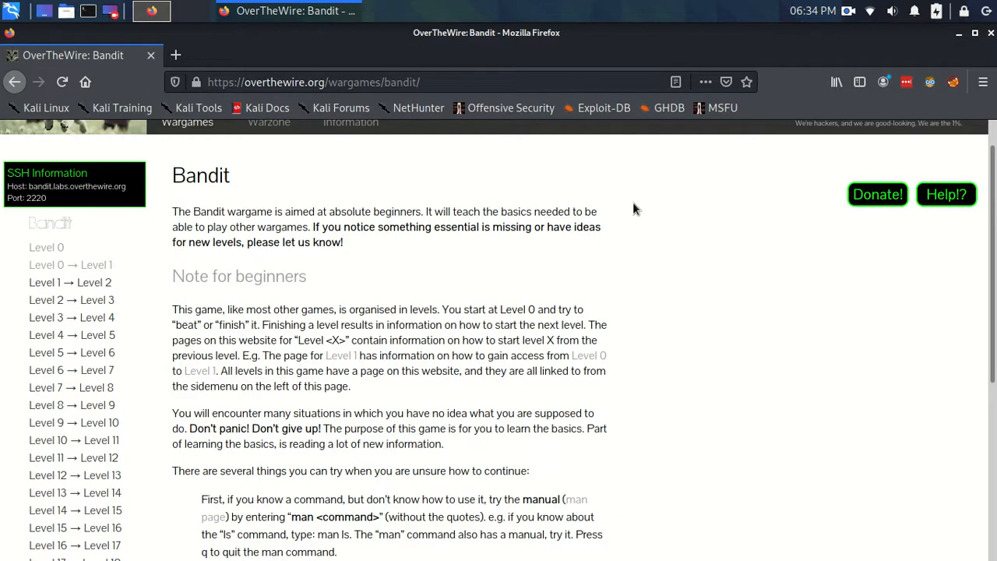
{"action": "mouse_move", "coordinate": [623, 204]}
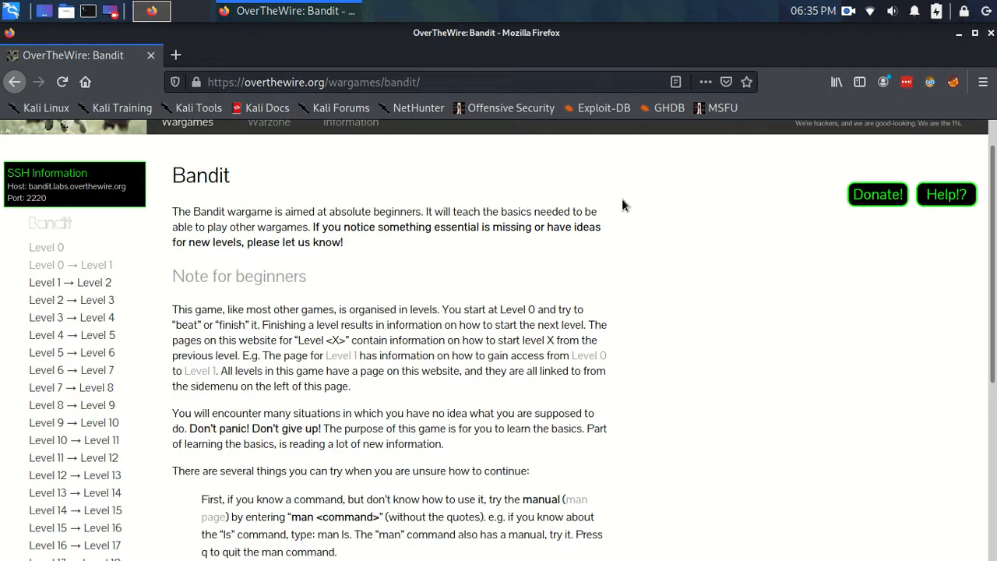
{"action": "mouse_move", "coordinate": [365, 156]}
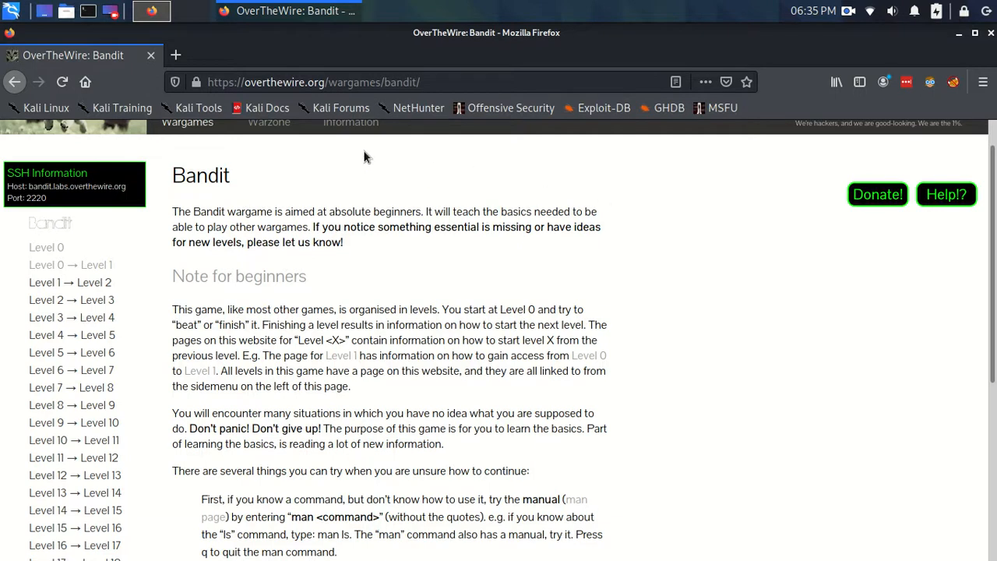
- Reach the beginner advice, highlight the 'man <command>' paragraph and launch the terminal from the taskbar
{"action": "scroll", "scroll_direction": "down", "scroll_amount": 3}
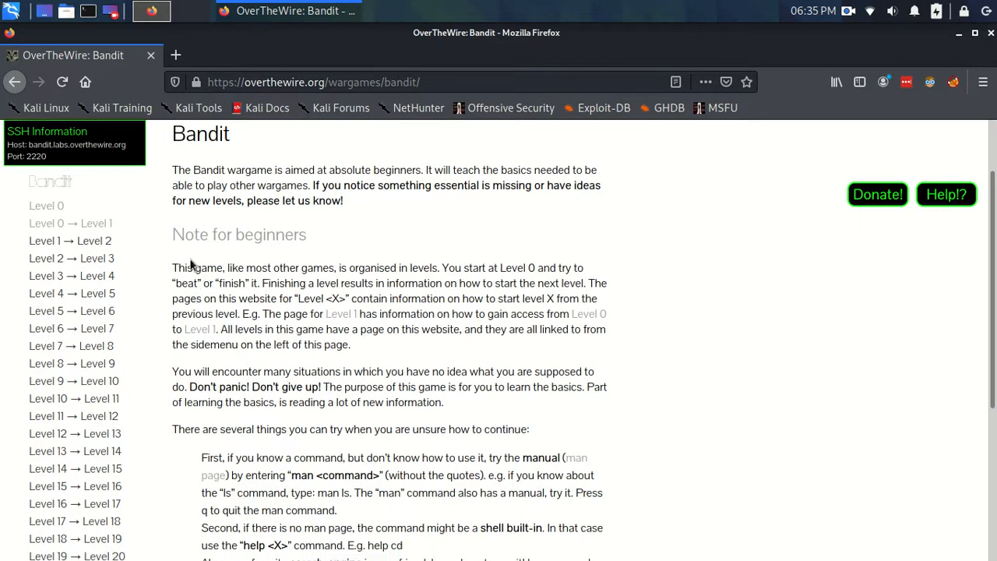
{"action": "scroll", "scroll_direction": "down", "scroll_amount": 3}
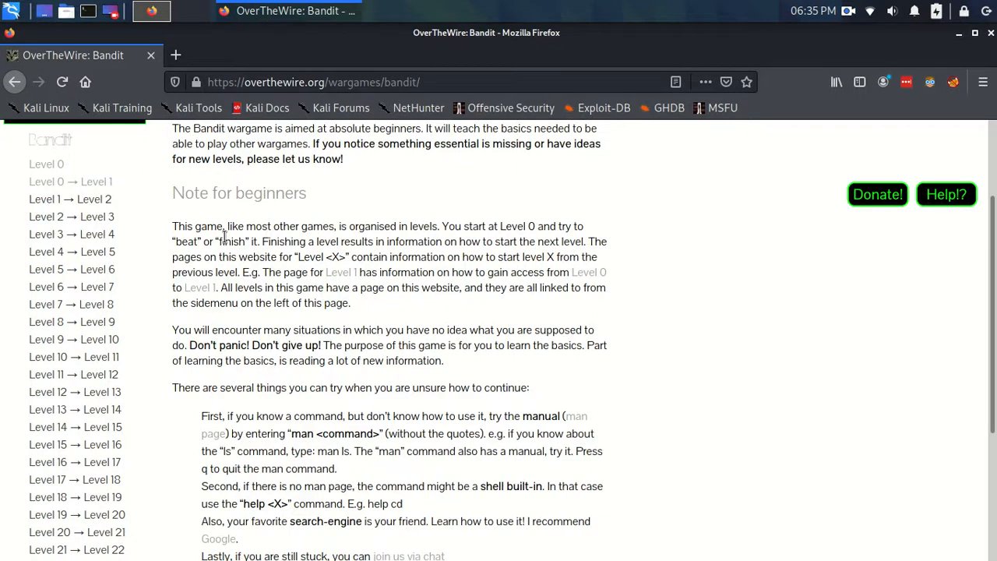
{"action": "scroll", "scroll_direction": "down", "scroll_amount": 3}
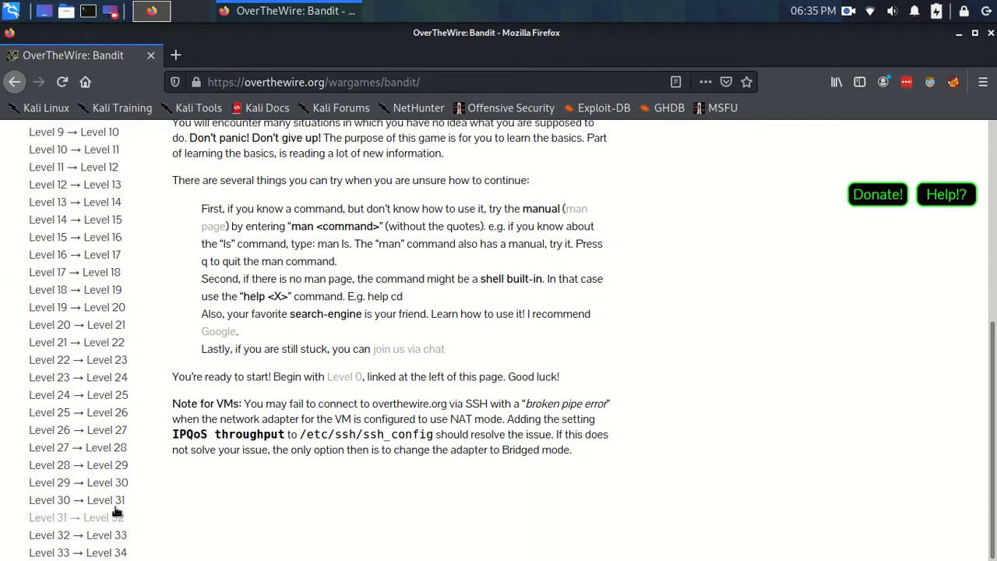
{"action": "scroll", "scroll_direction": "up", "scroll_amount": 3}
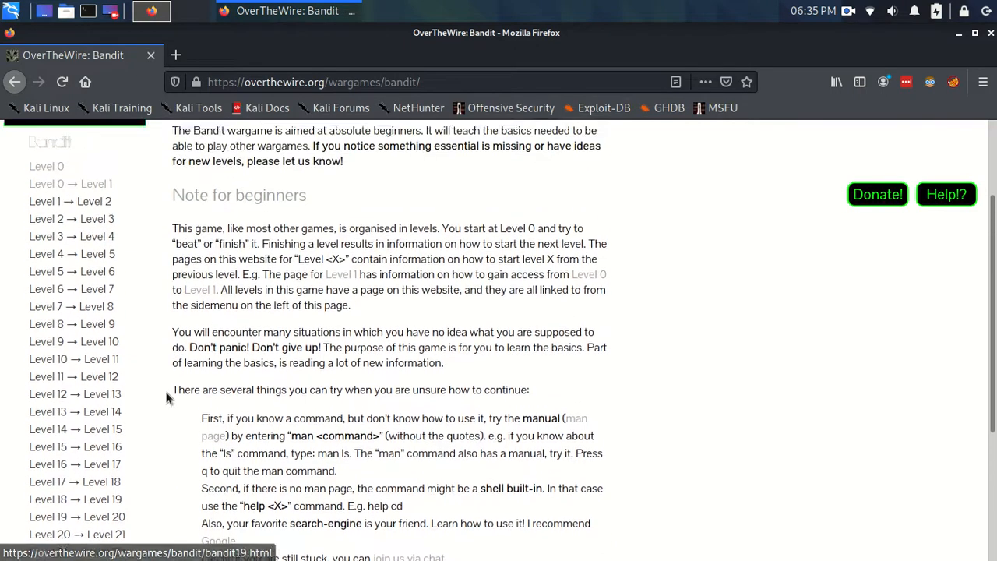
{"action": "scroll", "scroll_direction": "up", "scroll_amount": 3}
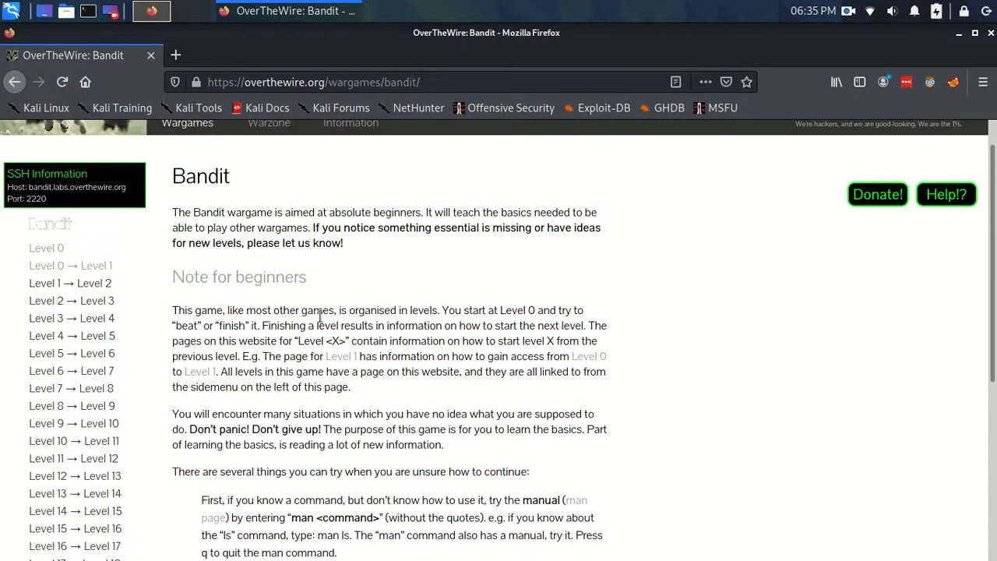
{"action": "scroll", "scroll_direction": "down", "scroll_amount": 3}
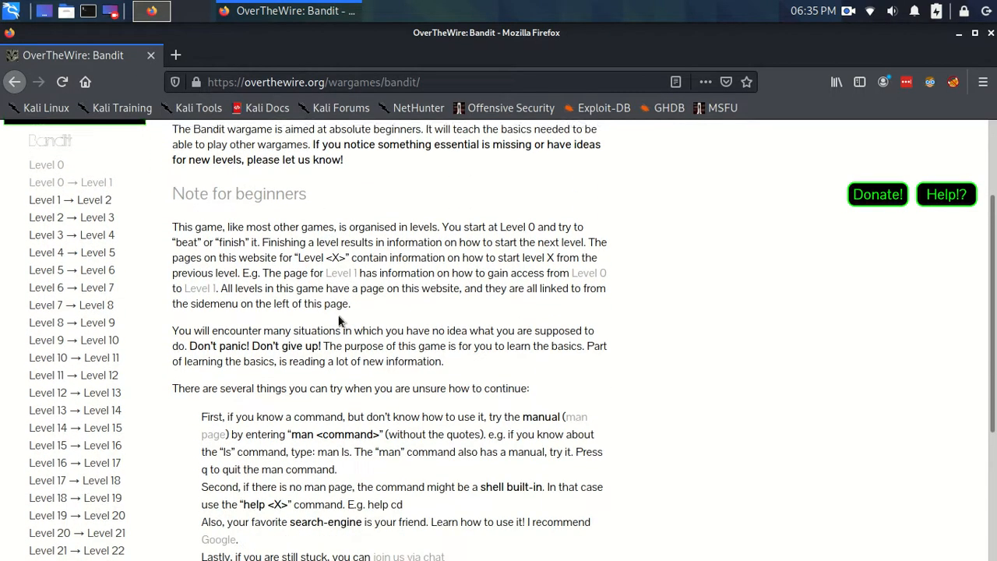
{"action": "scroll", "scroll_direction": "down", "scroll_amount": 3}
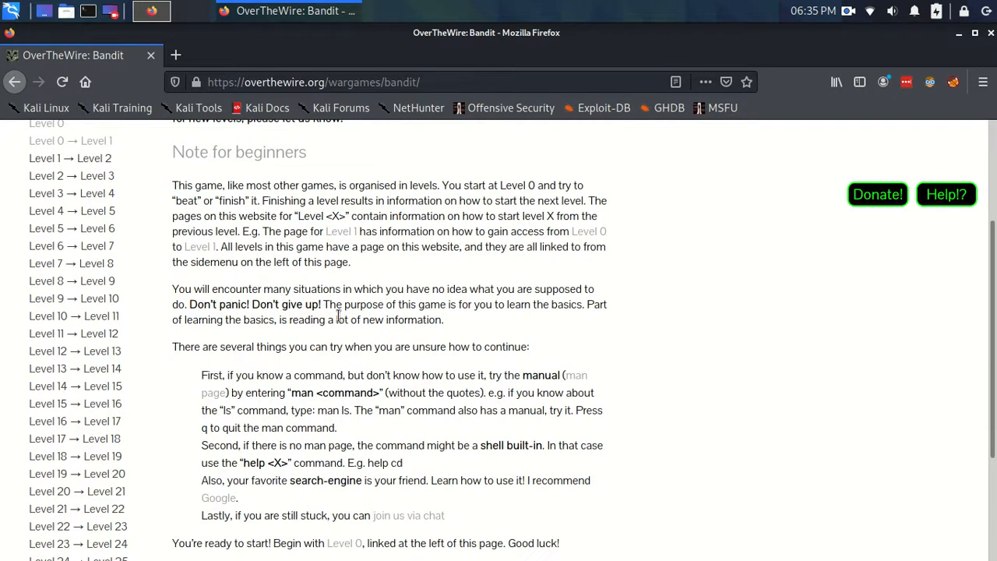
{"action": "scroll", "scroll_direction": "down", "scroll_amount": 3}
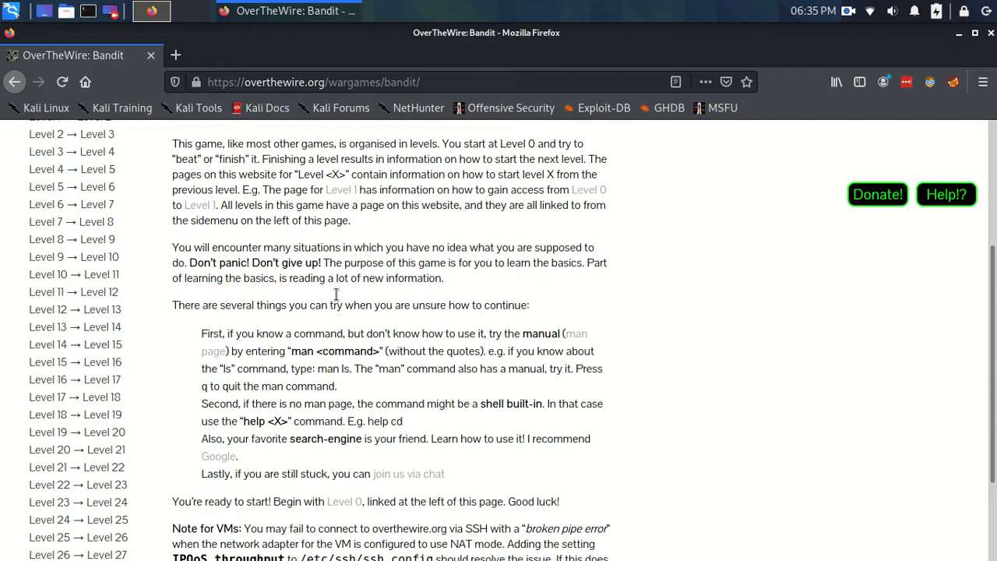
{"action": "mouse_move", "coordinate": [190, 241]}
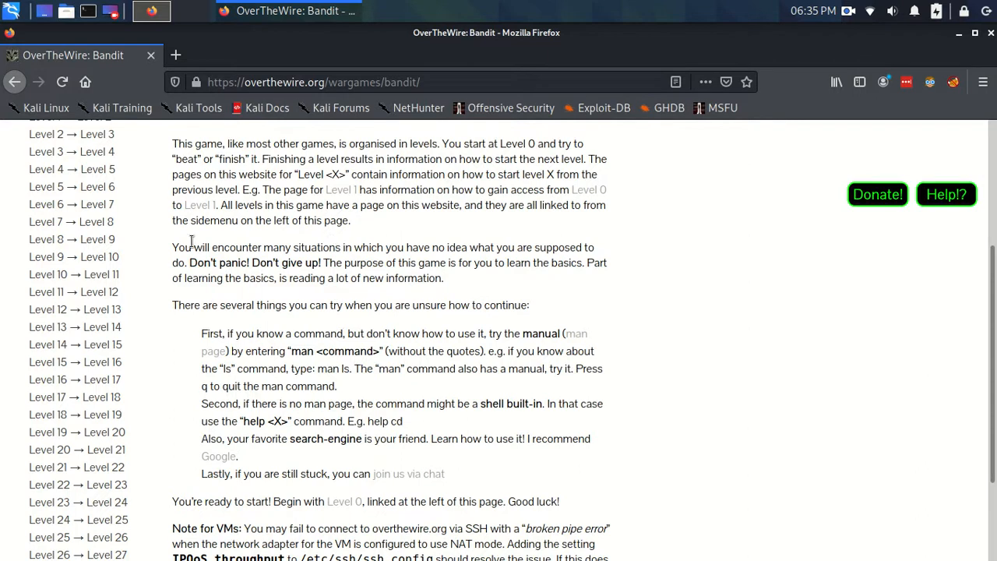
{"action": "scroll", "scroll_direction": "up", "scroll_amount": 3}
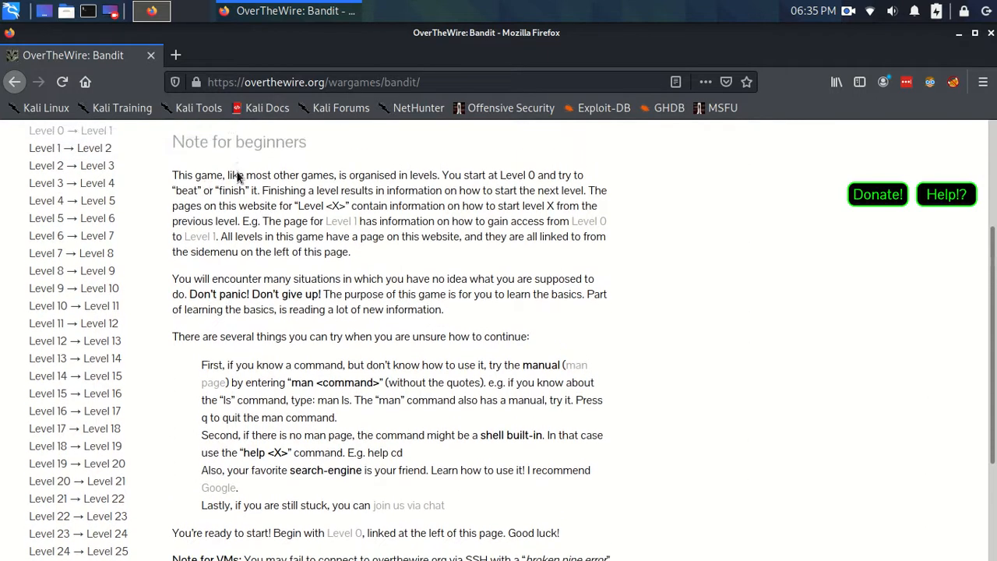
{"action": "scroll", "scroll_direction": "down", "scroll_amount": 3}
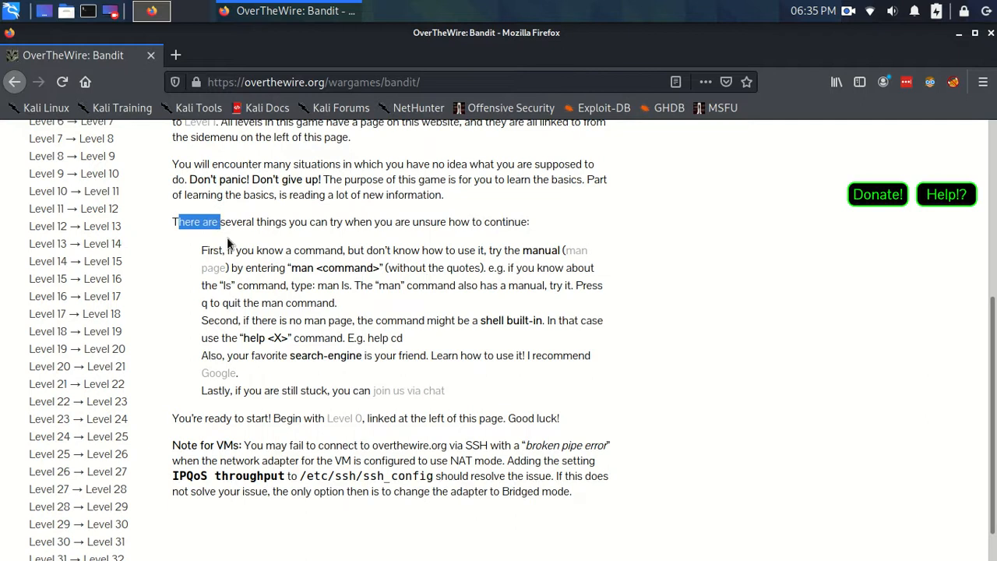
{"action": "left_click_drag", "start_coordinate": [177, 221], "coordinate": [366, 285]}
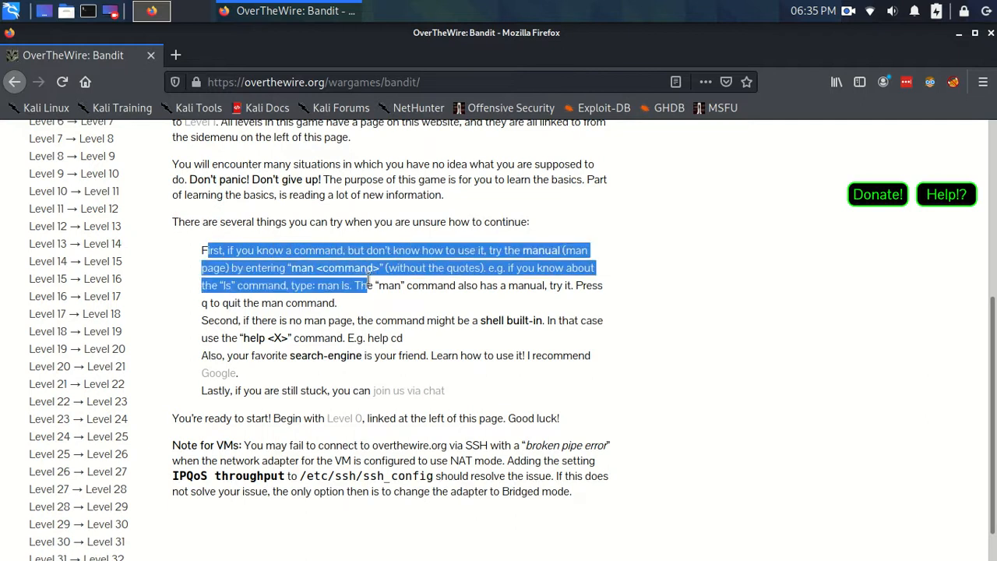
{"action": "left_click", "coordinate": [389, 272]}
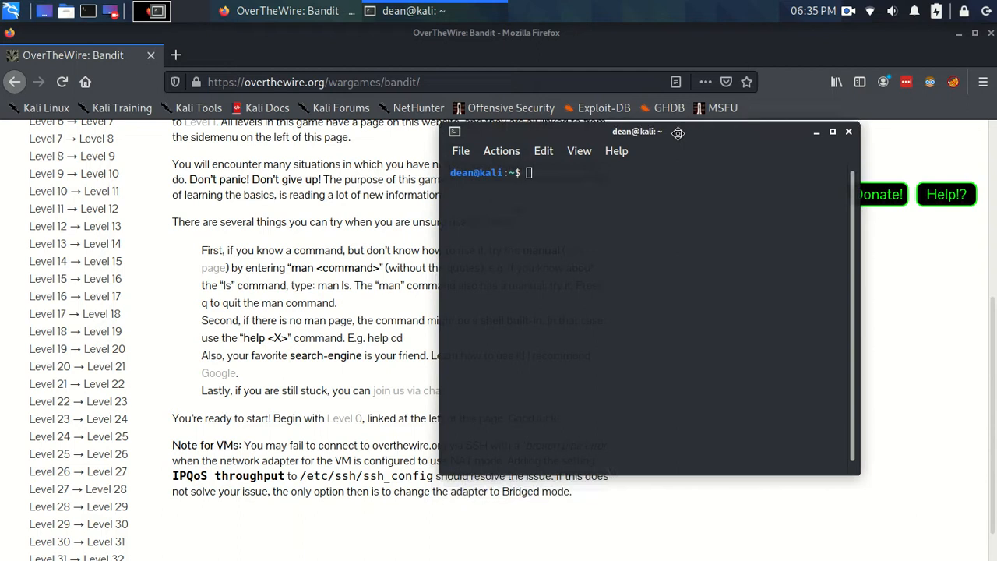
{"action": "left_click_drag", "start_coordinate": [635, 131], "coordinate": [598, 115]}
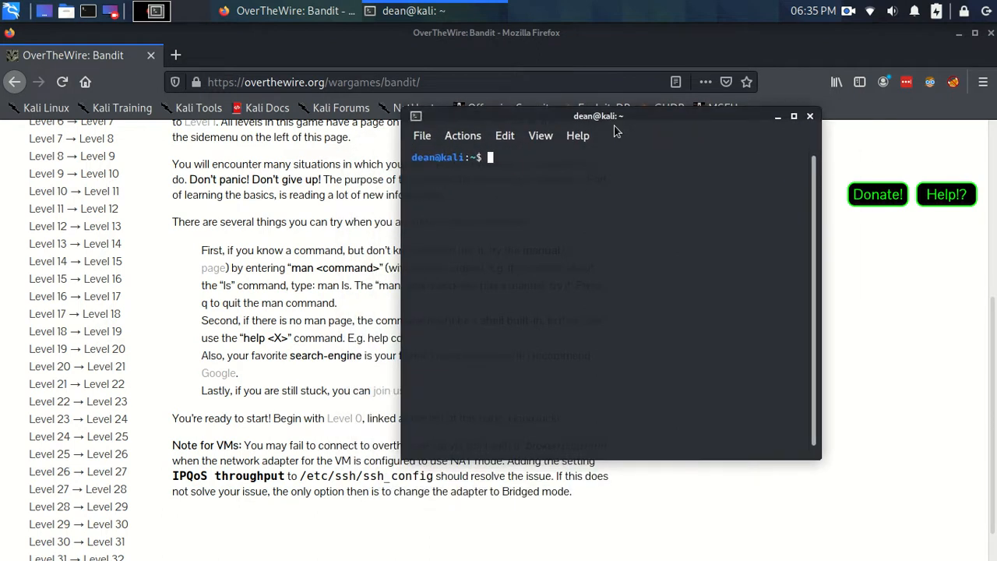
{"action": "left_click_drag", "start_coordinate": [598, 115], "coordinate": [562, 149]}
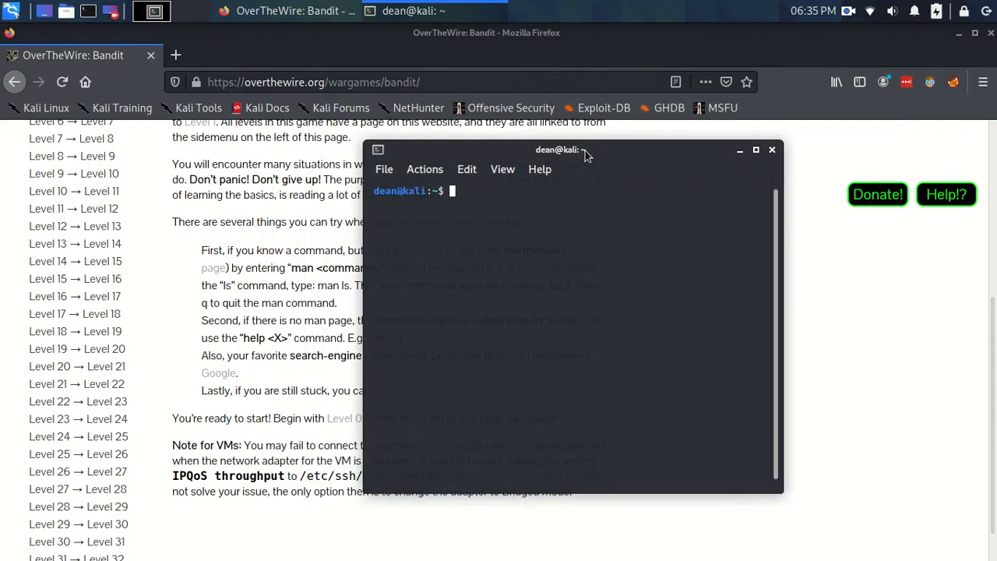
{"action": "left_click_drag", "start_coordinate": [586, 149], "coordinate": [476, 125]}
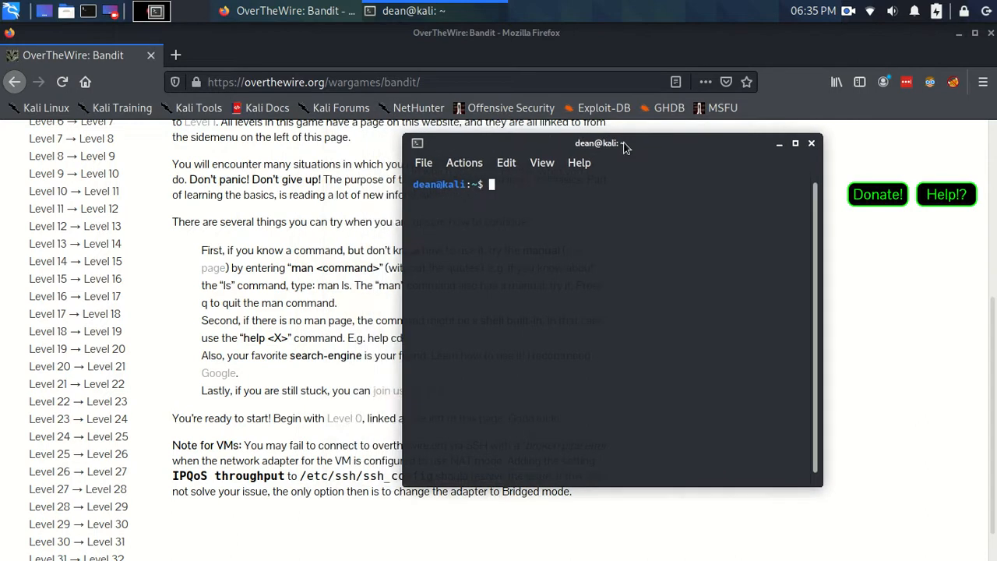
{"action": "left_click_drag", "start_coordinate": [595, 144], "coordinate": [615, 118]}
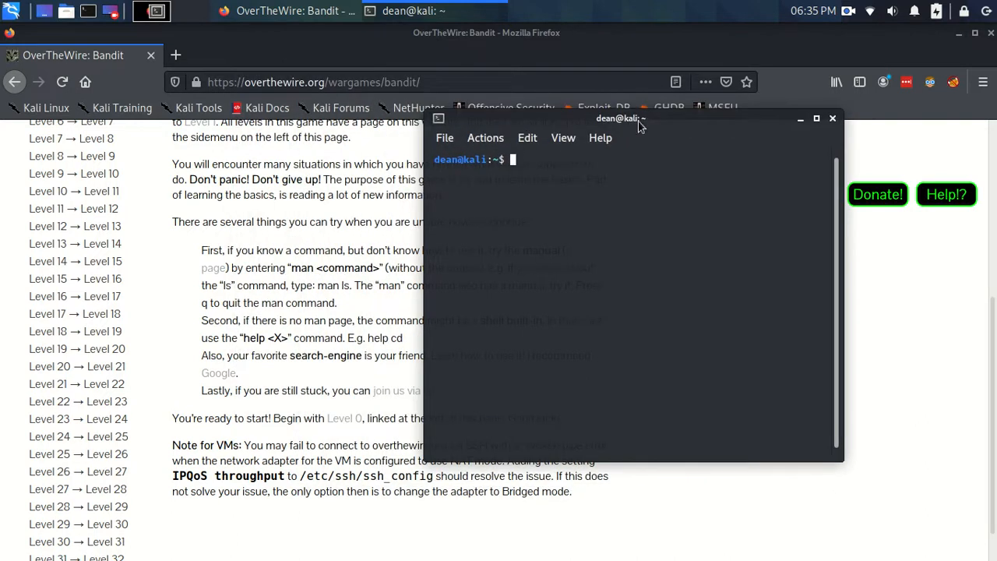
{"action": "left_click_drag", "start_coordinate": [620, 119], "coordinate": [607, 137]}
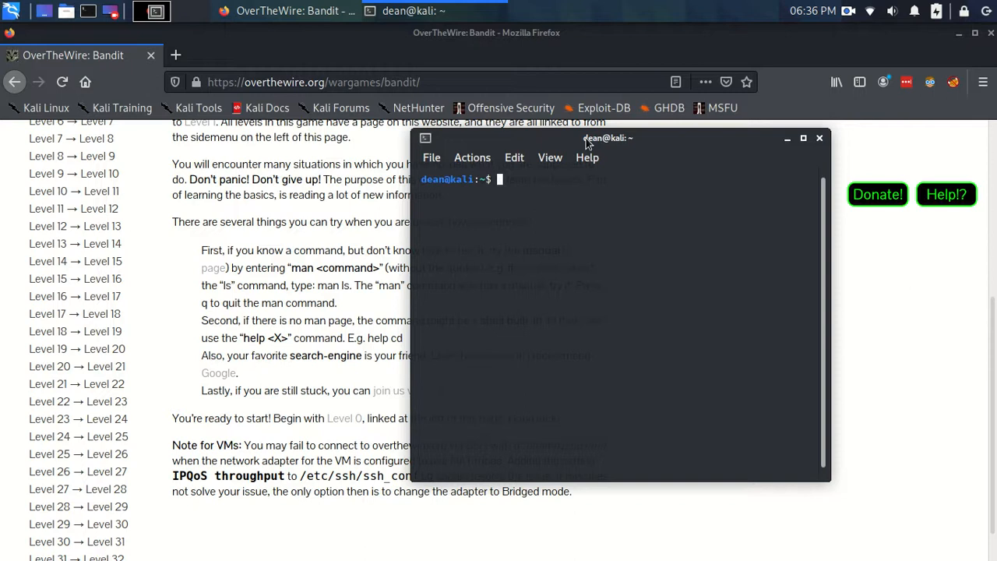
{"action": "left_click_drag", "start_coordinate": [584, 137], "coordinate": [666, 140]}
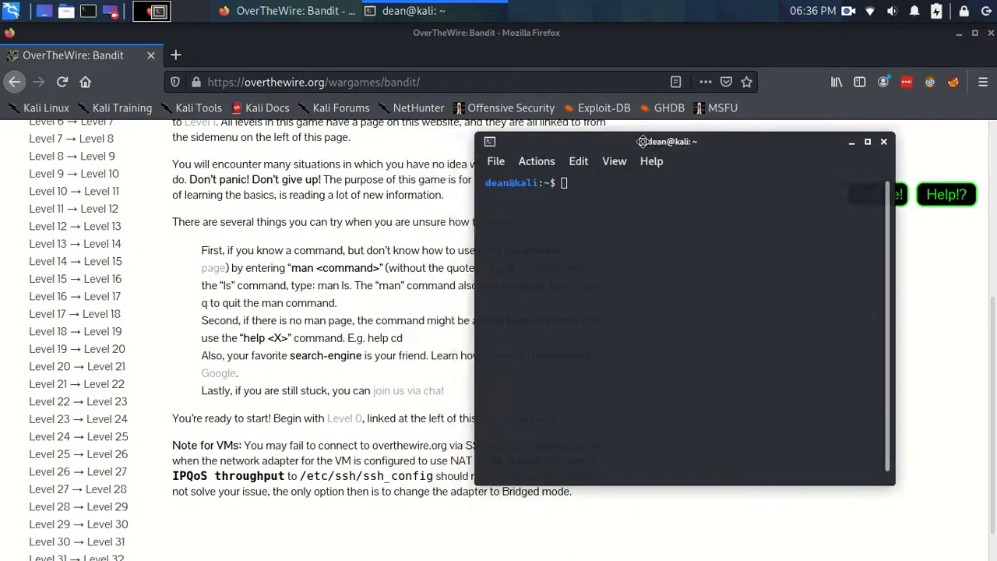
{"action": "left_click_drag", "start_coordinate": [667, 141], "coordinate": [634, 159]}
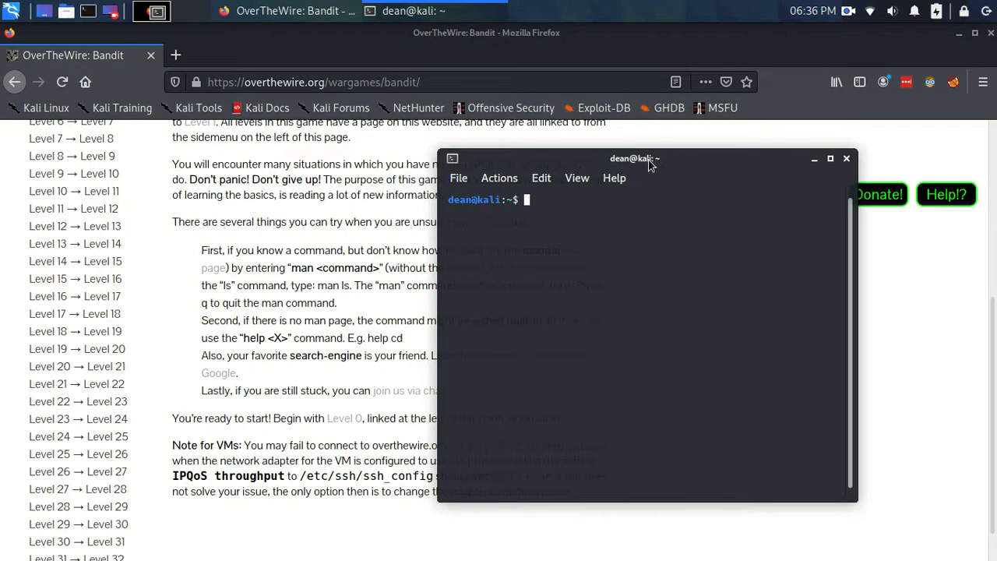
{"action": "left_click_drag", "start_coordinate": [635, 159], "coordinate": [675, 152]}
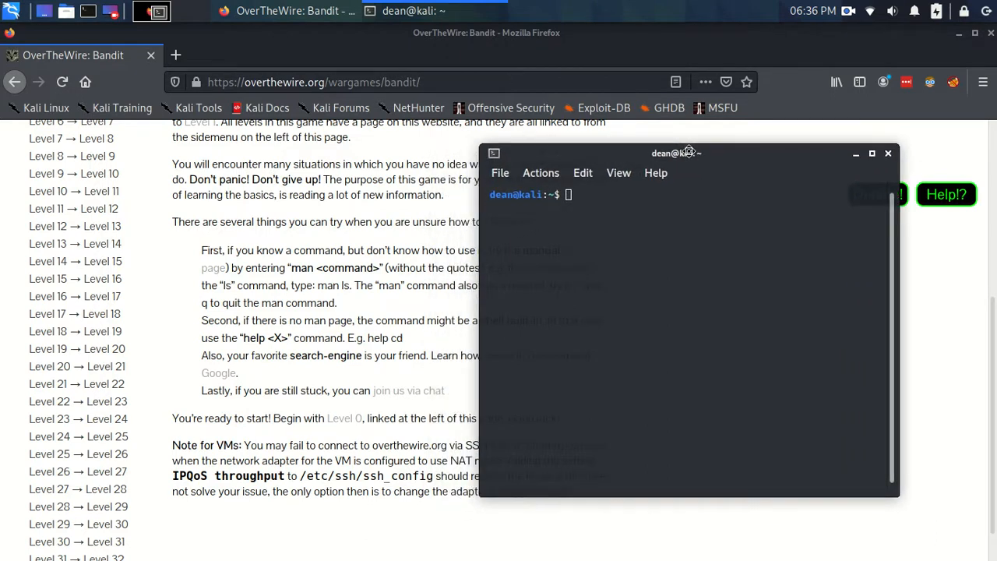
{"action": "left_click_drag", "start_coordinate": [675, 153], "coordinate": [731, 180]}
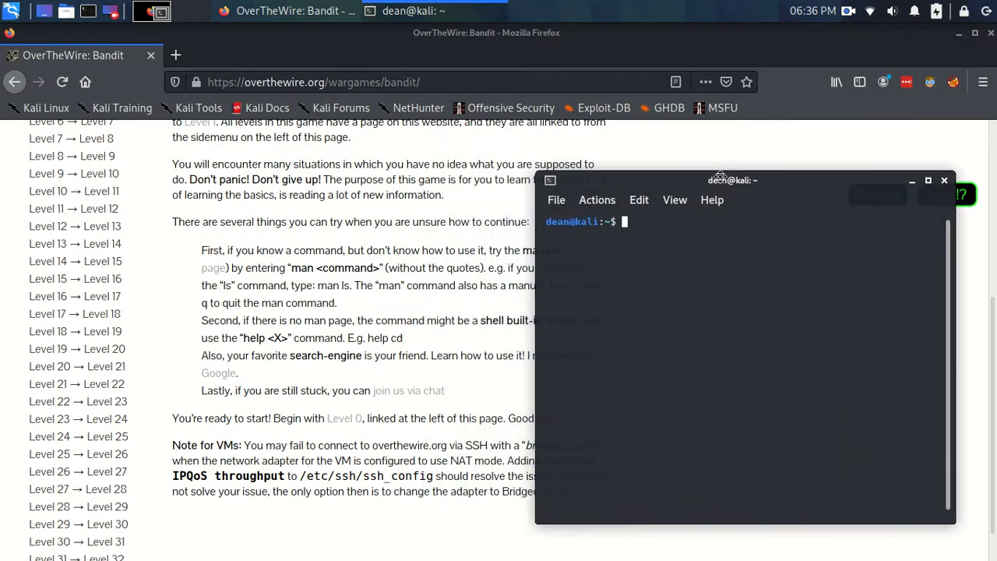
{"action": "left_click_drag", "start_coordinate": [732, 181], "coordinate": [772, 169]}
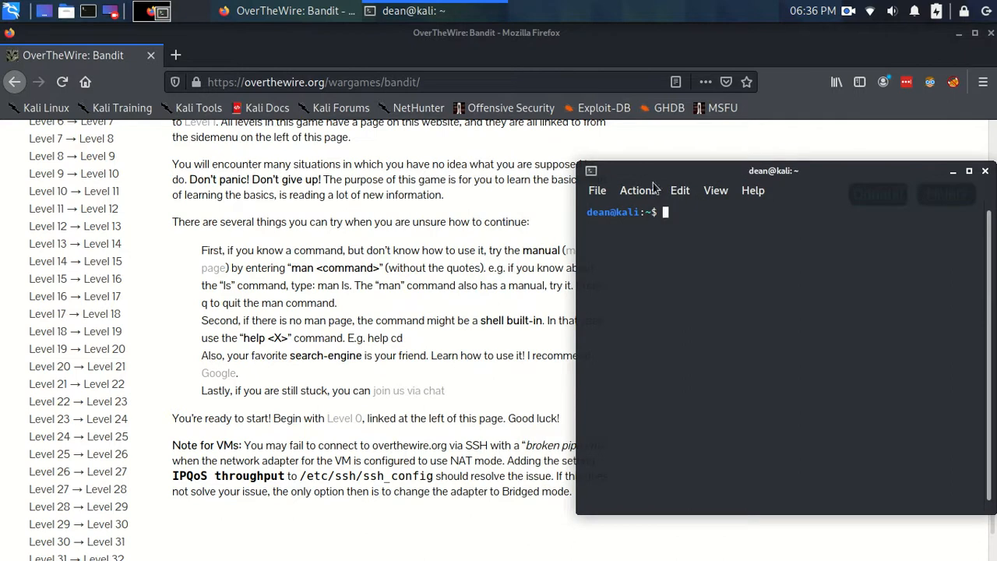
{"action": "mouse_move", "coordinate": [294, 271]}
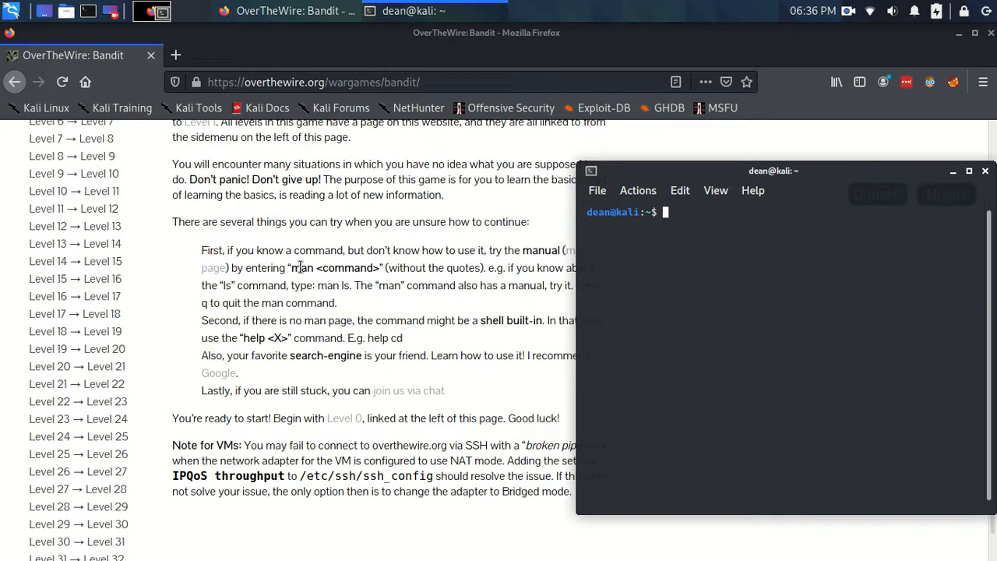
{"action": "left_click_drag", "start_coordinate": [772, 170], "coordinate": [515, 126]}
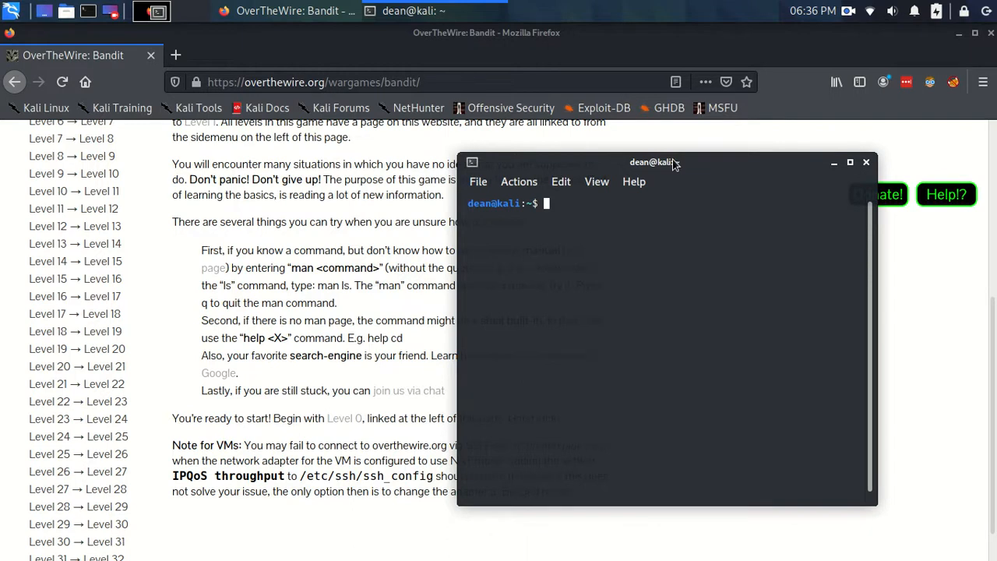
{"action": "left_click_drag", "start_coordinate": [653, 162], "coordinate": [657, 166]}
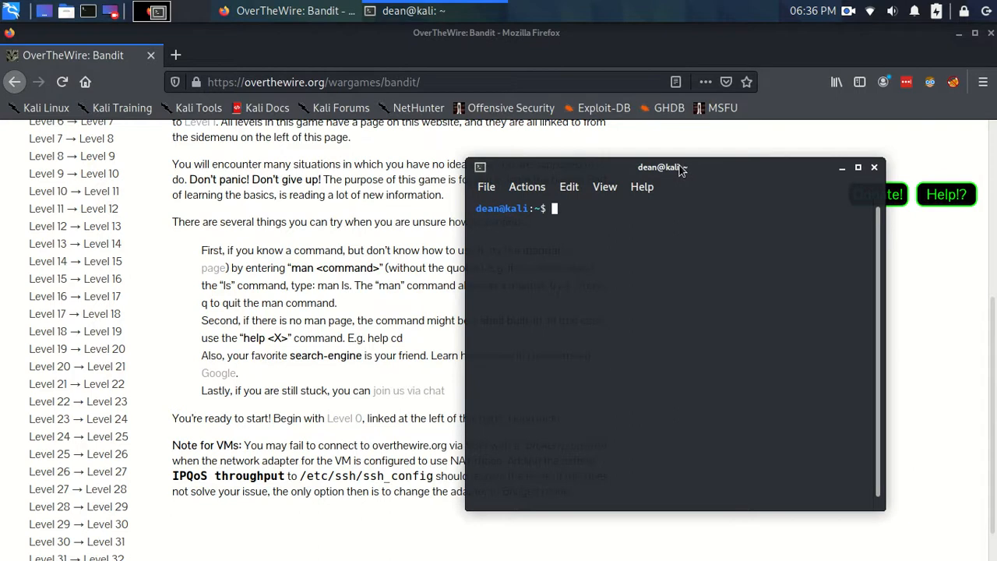
{"action": "left_click_drag", "start_coordinate": [662, 167], "coordinate": [639, 112]}
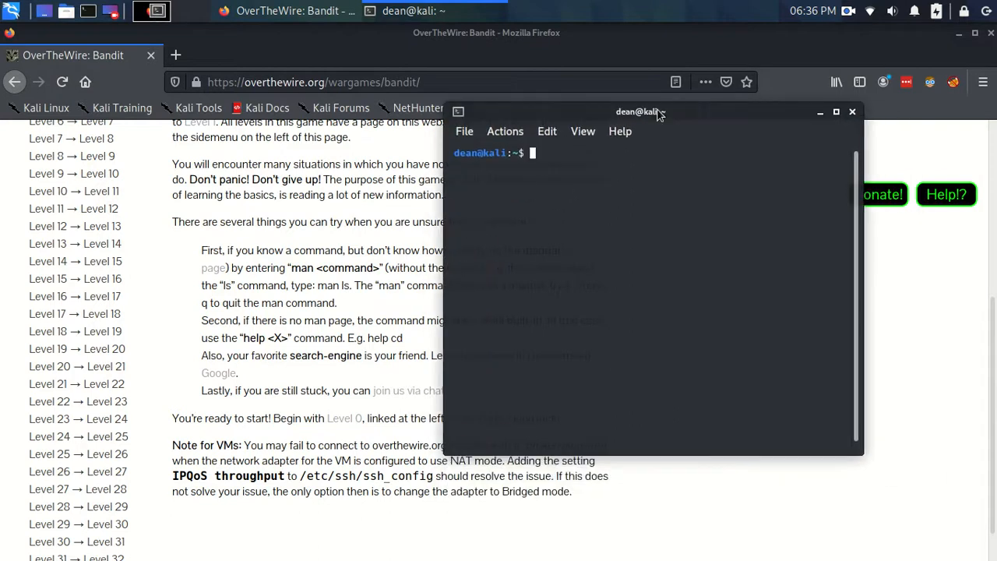
{"action": "type", "text": "man telnet"}
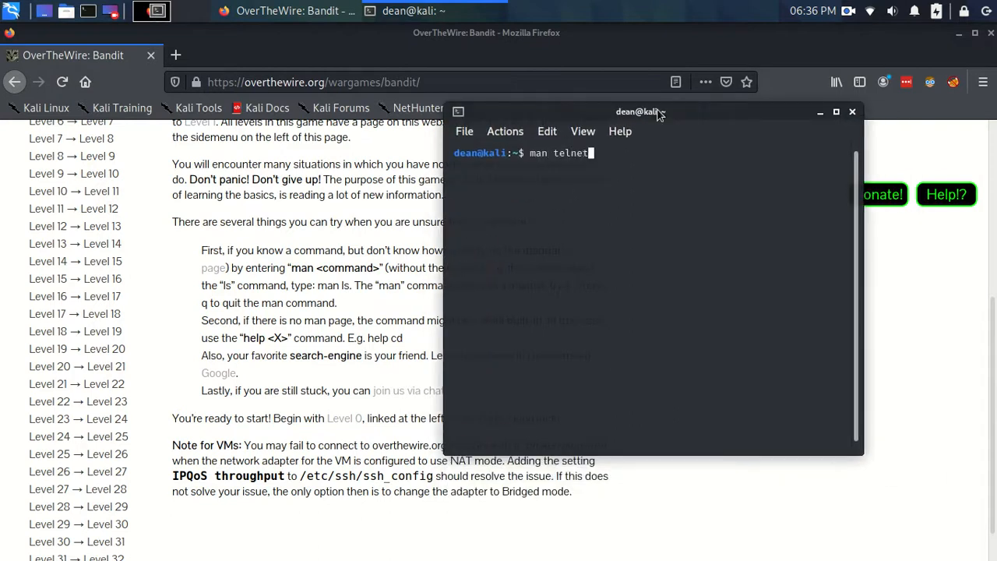
{"action": "key", "text": "Return"}
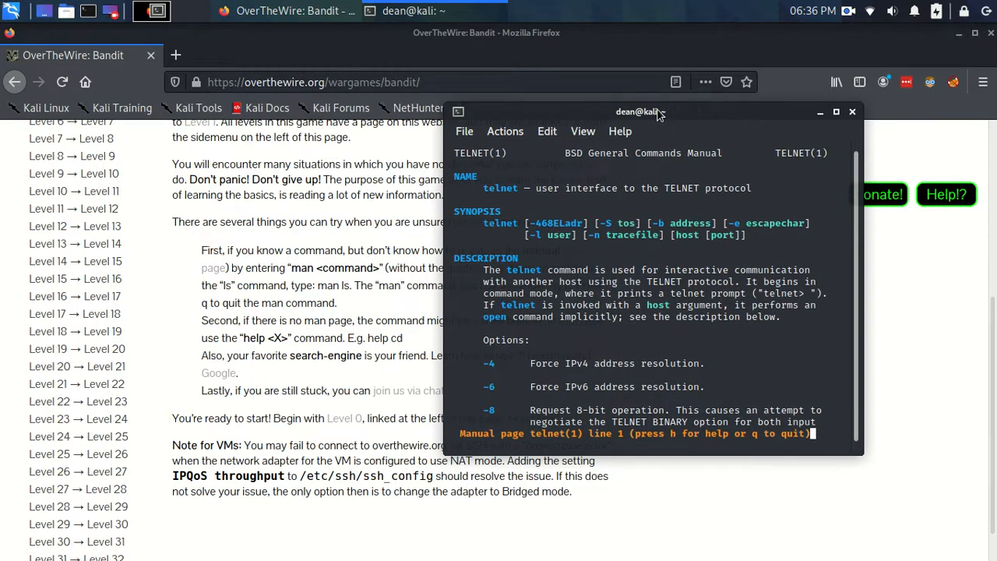
{"action": "left_click_drag", "start_coordinate": [639, 112], "coordinate": [586, 134]}
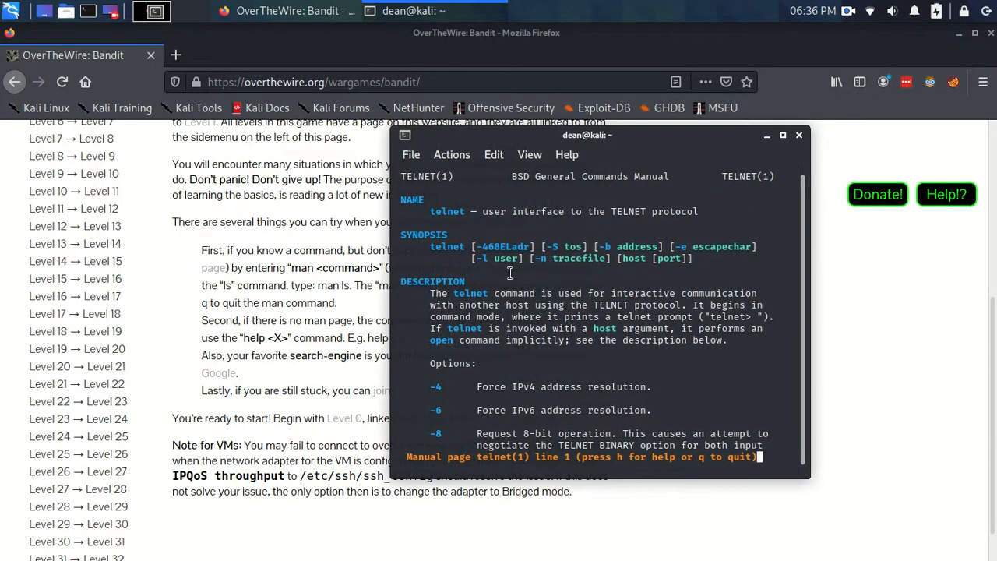
{"action": "mouse_move", "coordinate": [522, 280]}
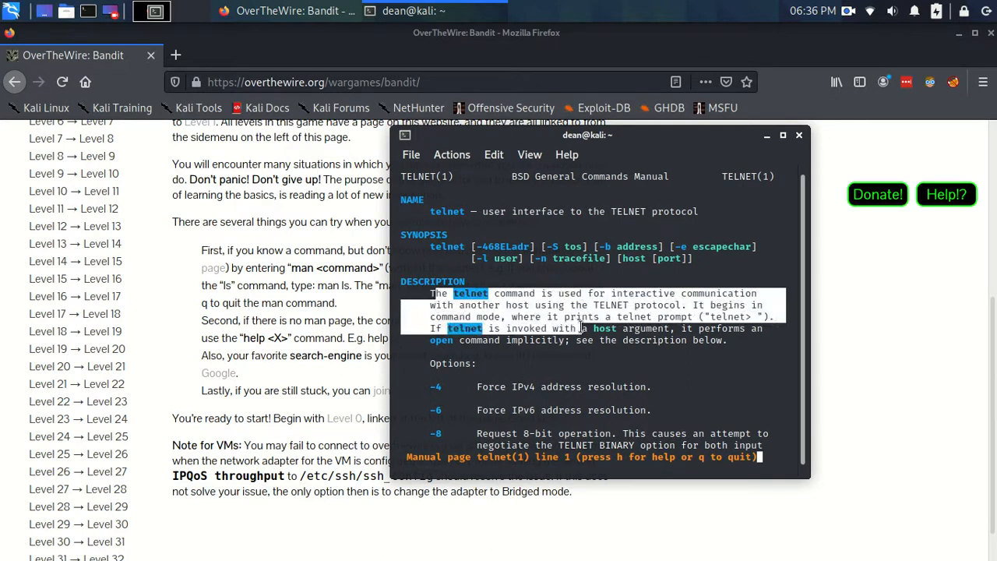
{"action": "left_click", "coordinate": [433, 247]}
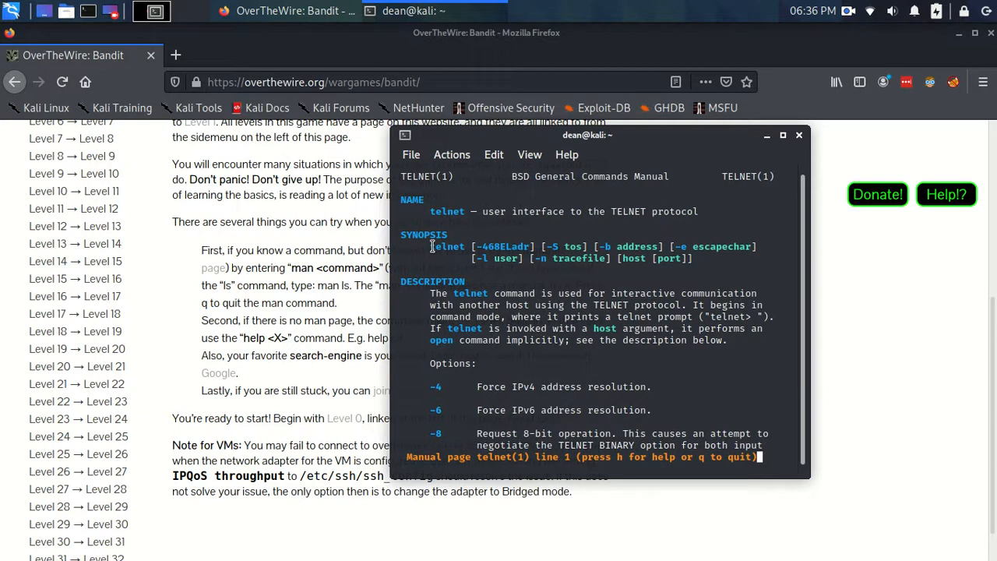
{"action": "left_click_drag", "start_coordinate": [429, 246], "coordinate": [716, 266]}
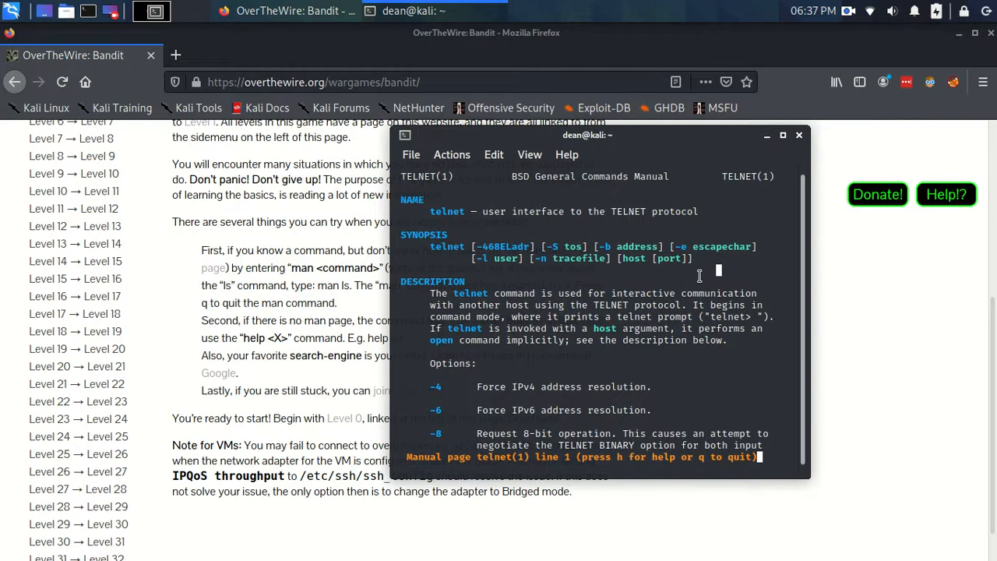
{"action": "mouse_move", "coordinate": [644, 216]}
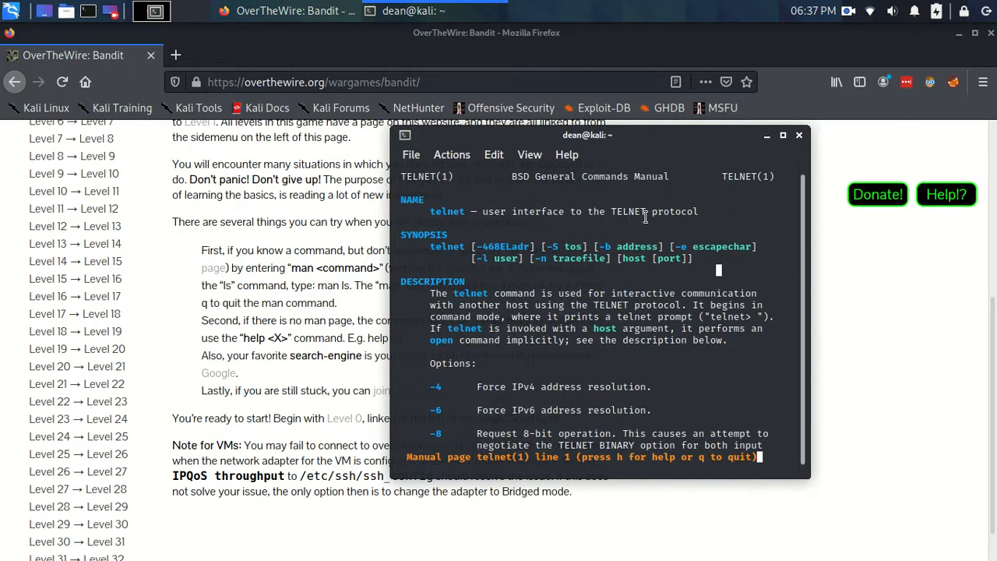
{"action": "scroll", "scroll_direction": "down", "scroll_amount": 3}
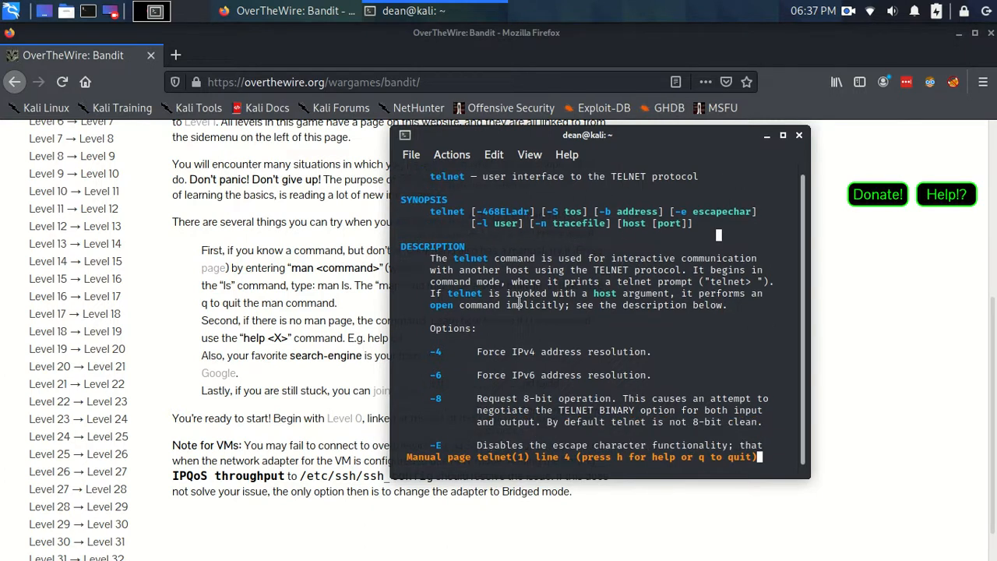
{"action": "scroll", "scroll_direction": "down", "scroll_amount": 3}
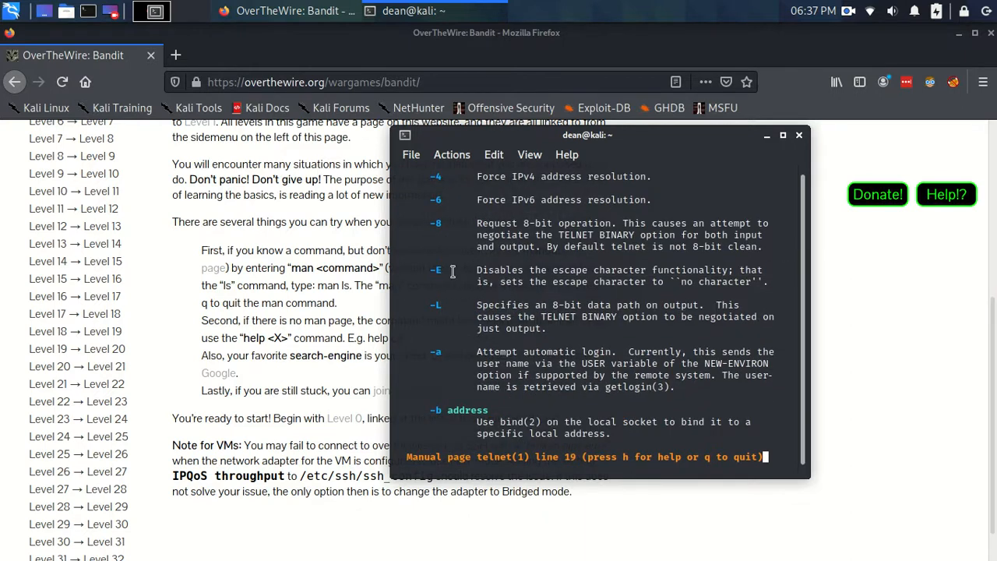
{"action": "mouse_move", "coordinate": [454, 277]}
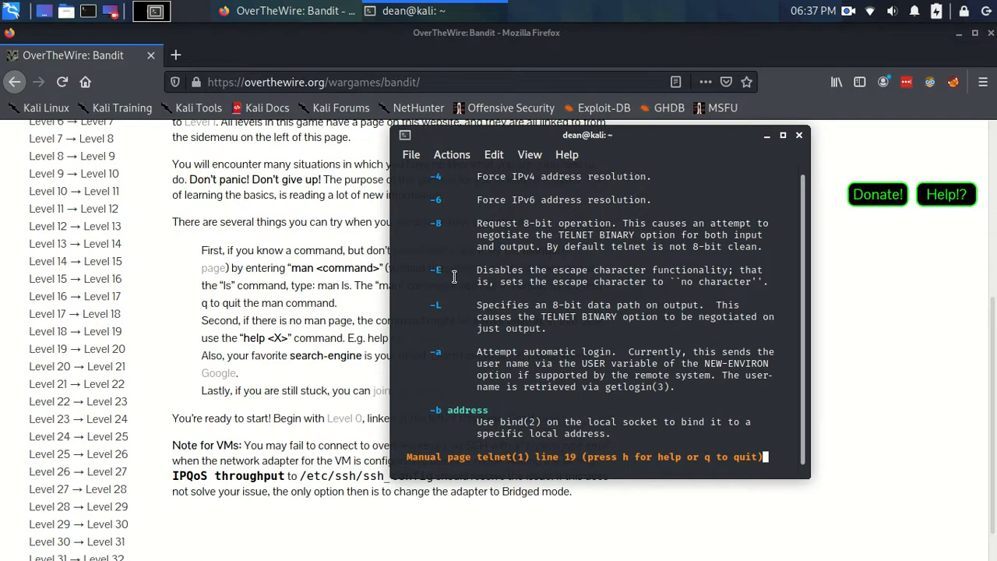
{"action": "scroll", "scroll_direction": "down", "scroll_amount": 3}
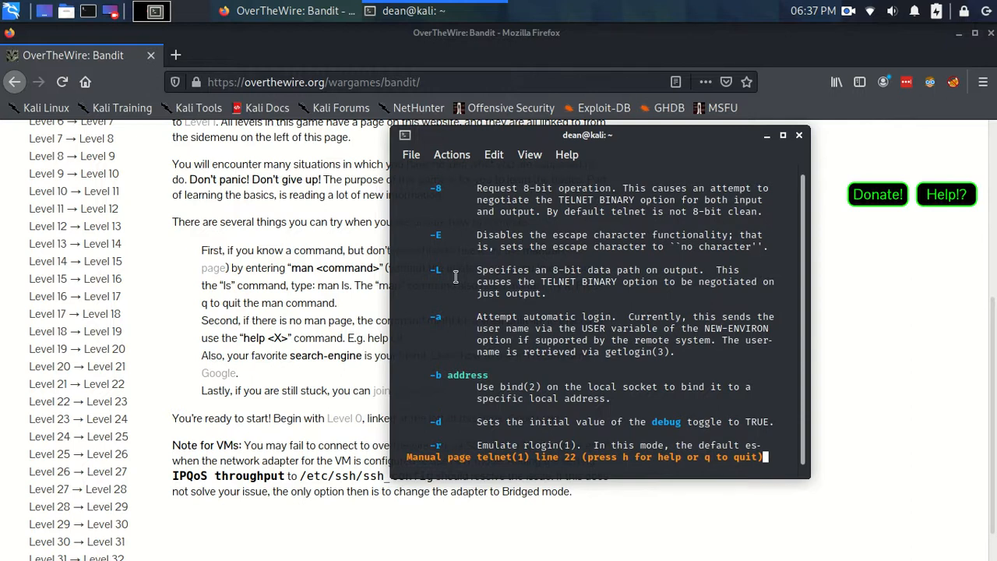
{"action": "scroll", "scroll_direction": "up", "scroll_amount": 3}
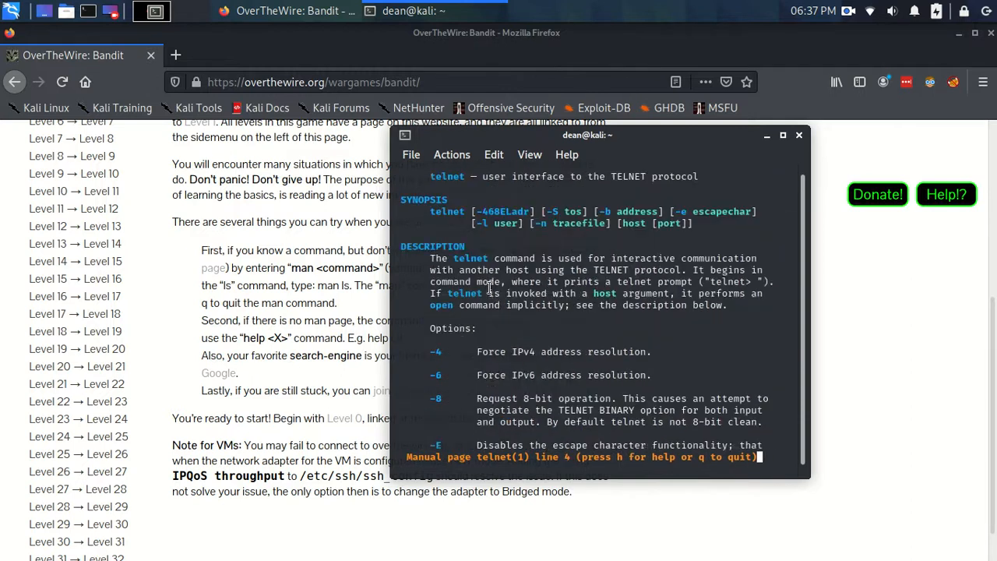
{"action": "scroll", "scroll_direction": "up", "scroll_amount": 3}
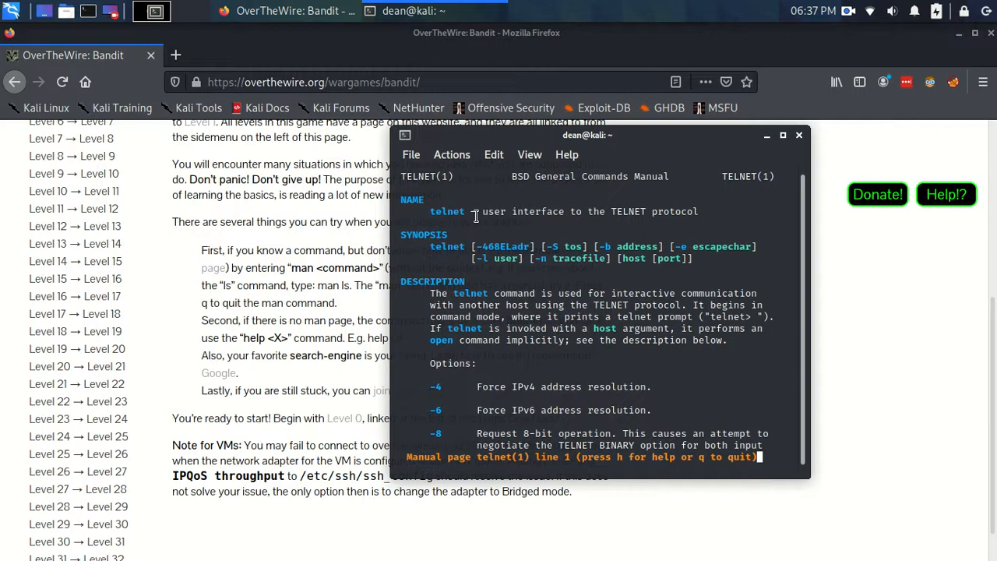
{"action": "mouse_move", "coordinate": [796, 208]}
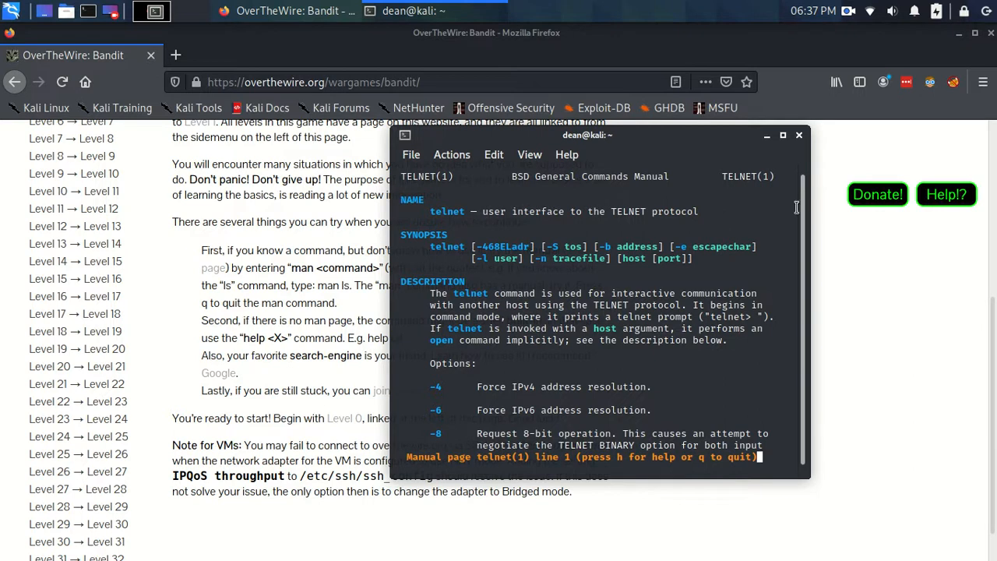
{"action": "mouse_move", "coordinate": [804, 163]}
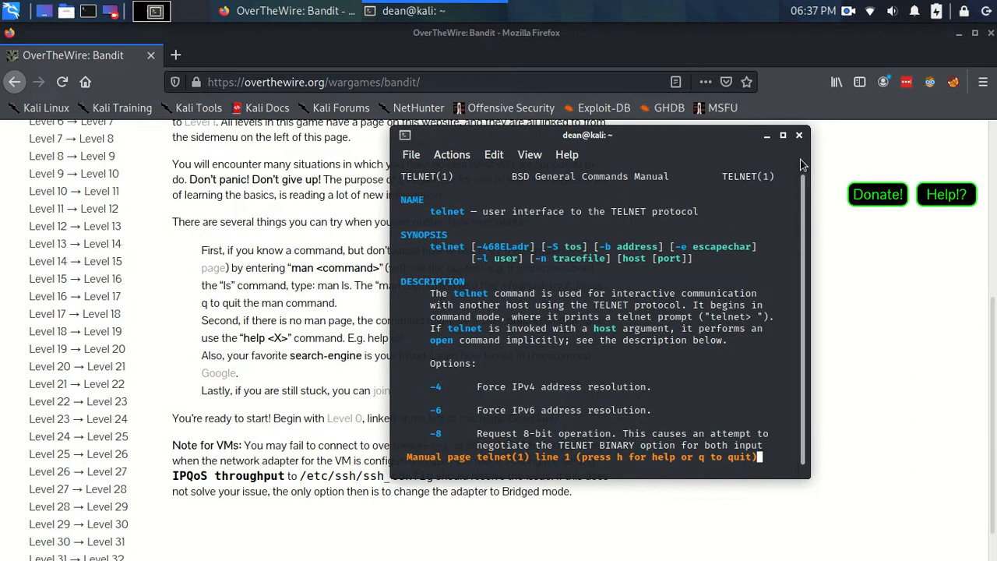
{"action": "mouse_move", "coordinate": [803, 194]}
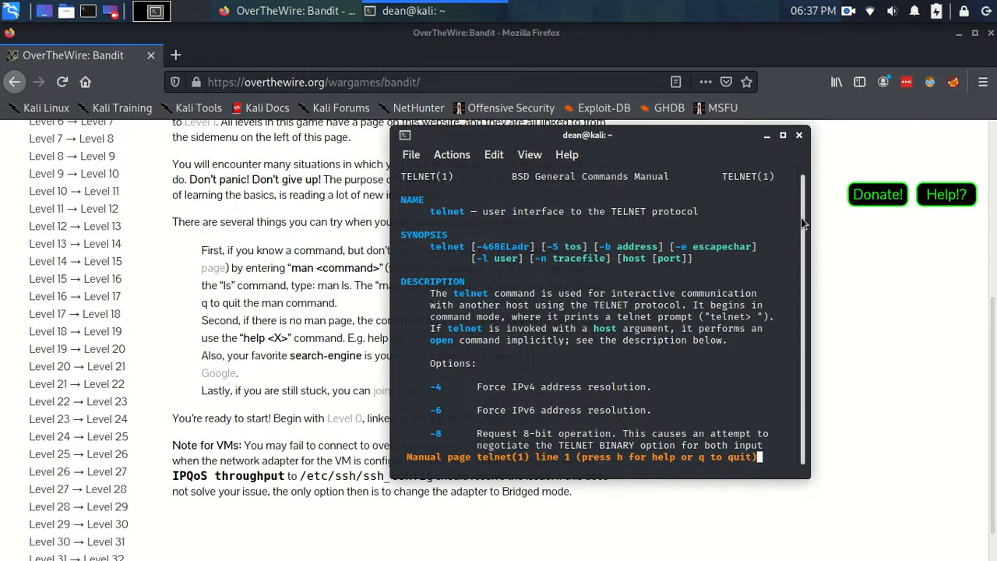
{"action": "scroll", "scroll_direction": "down", "scroll_amount": 3}
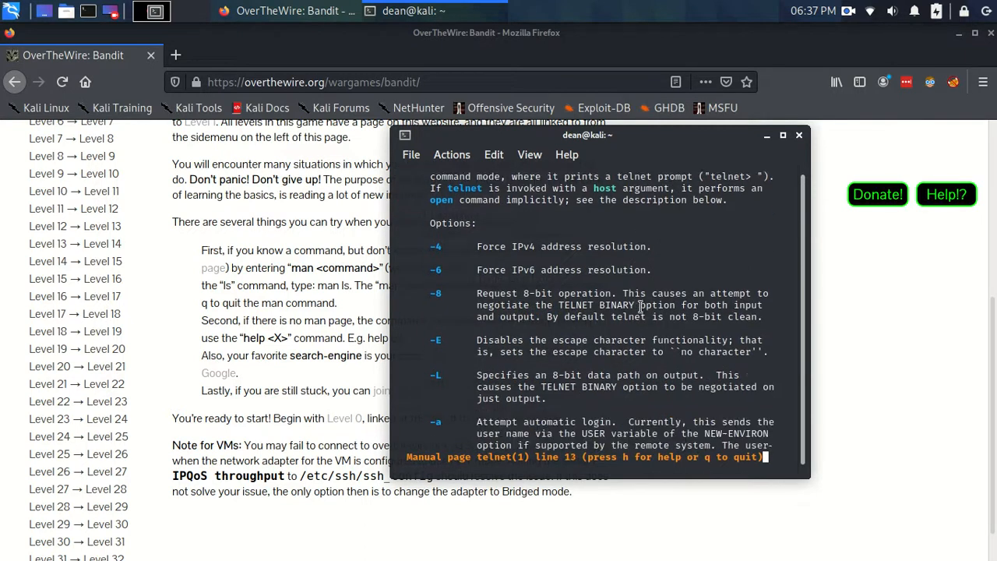
{"action": "scroll", "scroll_direction": "down", "scroll_amount": 3}
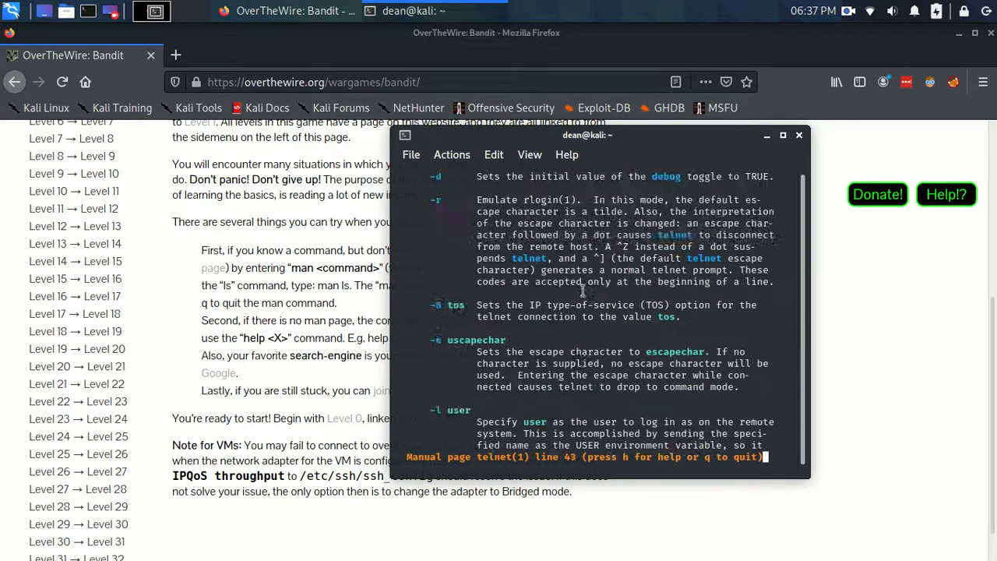
- Quit the telnet manual to the prompt and drag the terminal window around the desktop
{"action": "key", "text": "q"}
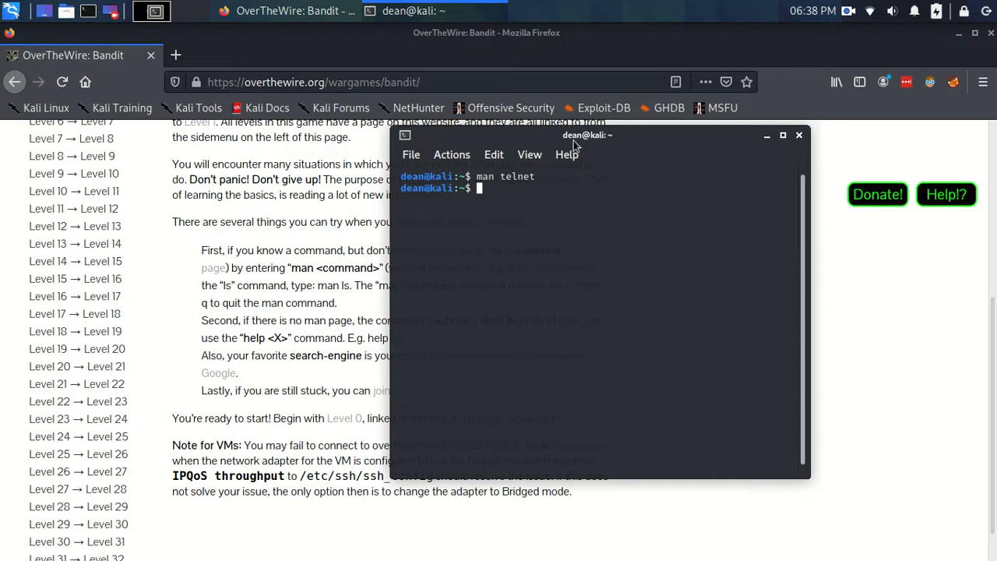
{"action": "left_click_drag", "start_coordinate": [586, 134], "coordinate": [646, 165]}
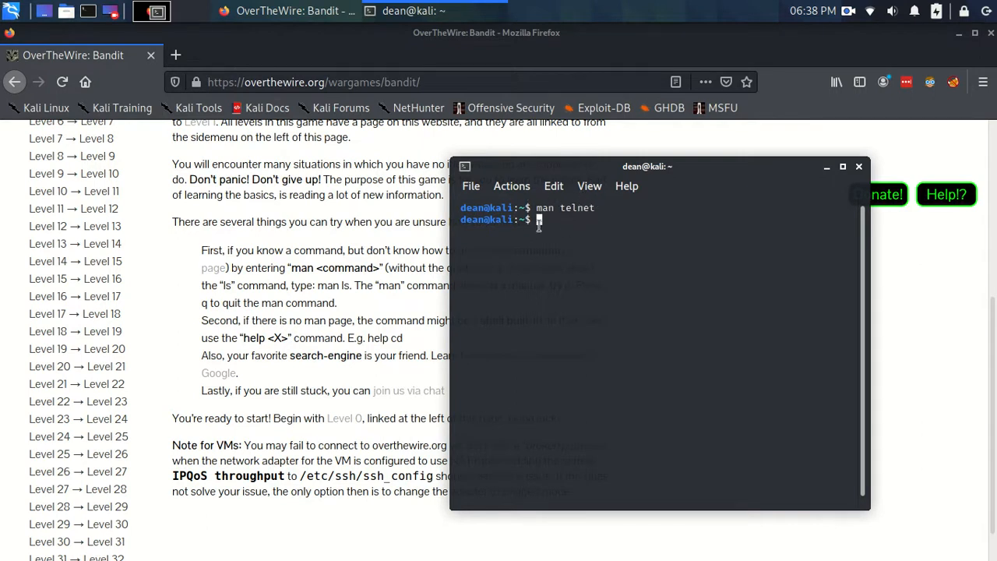
{"action": "left_click_drag", "start_coordinate": [647, 165], "coordinate": [533, 123]}
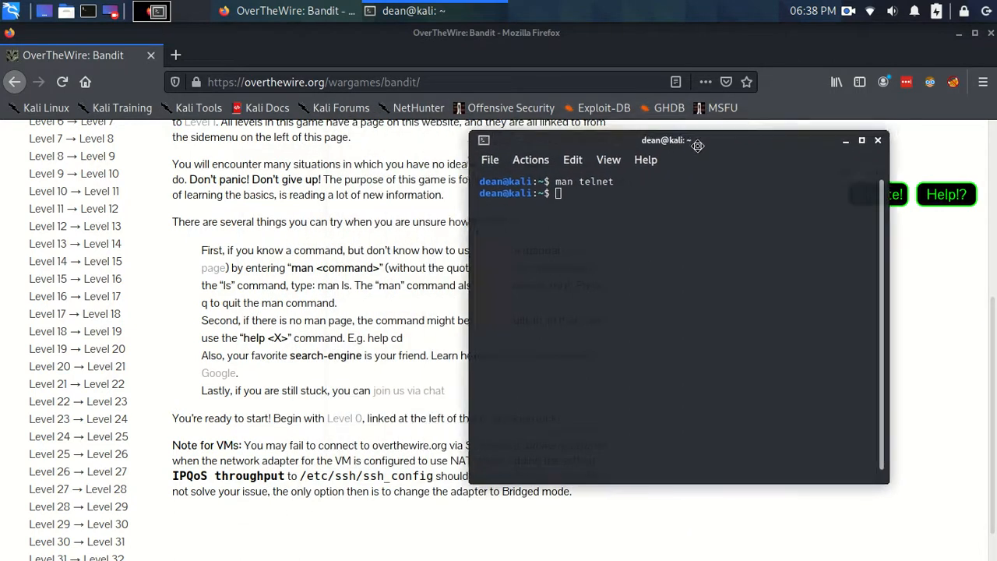
{"action": "left_click_drag", "start_coordinate": [697, 146], "coordinate": [688, 184]}
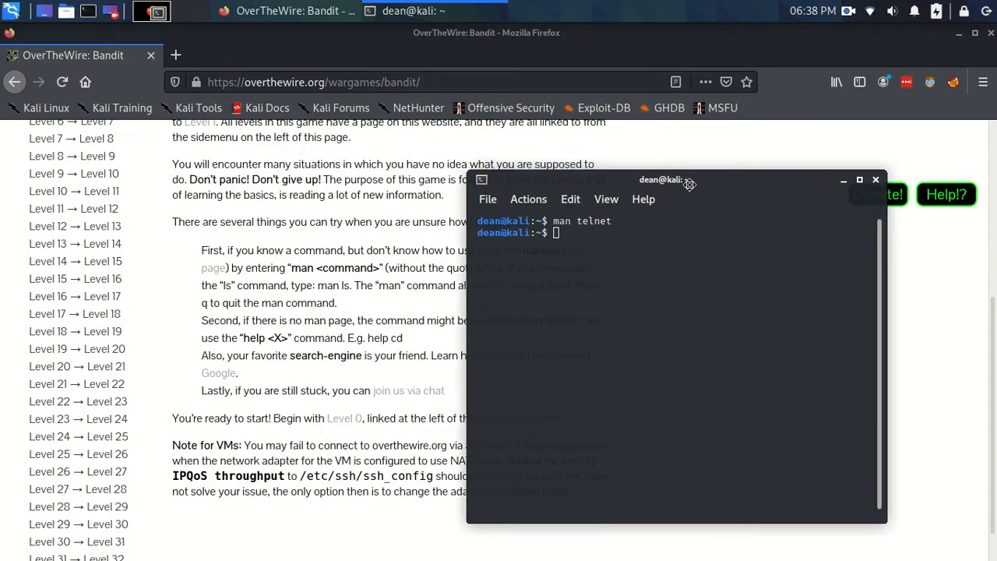
{"action": "left_click_drag", "start_coordinate": [688, 180], "coordinate": [676, 159]}
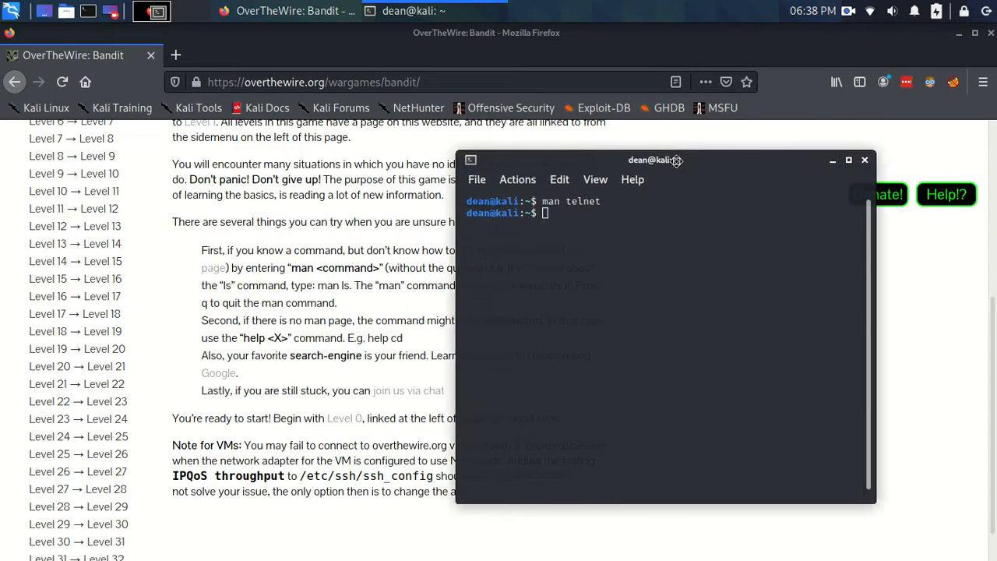
- Move the terminal out of view and scroll the Bandit page back to the top
{"action": "left_click_drag", "start_coordinate": [654, 159], "coordinate": [686, 153]}
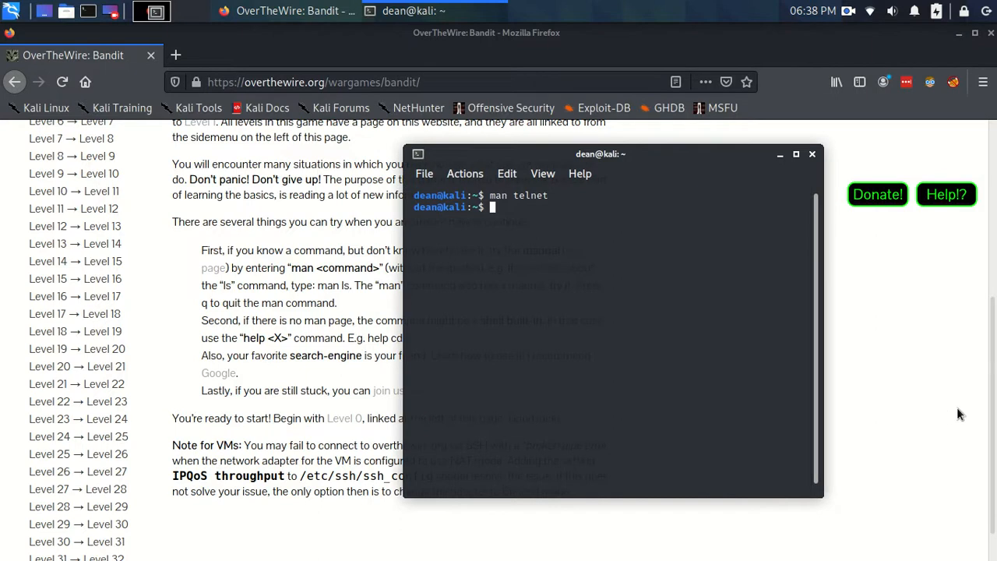
{"action": "left_click_drag", "start_coordinate": [600, 154], "coordinate": [610, 162]}
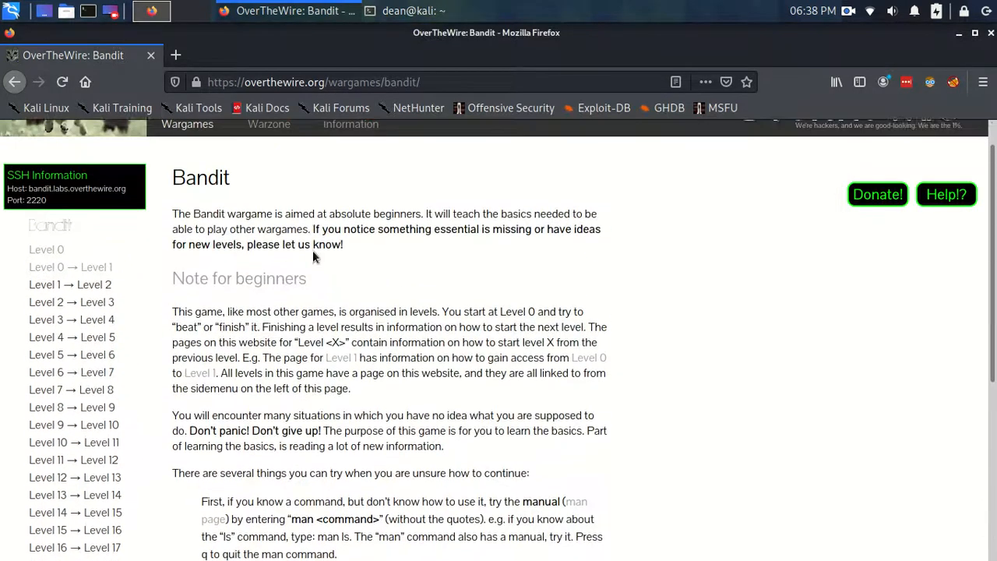
{"action": "scroll", "scroll_direction": "up", "scroll_amount": 3}
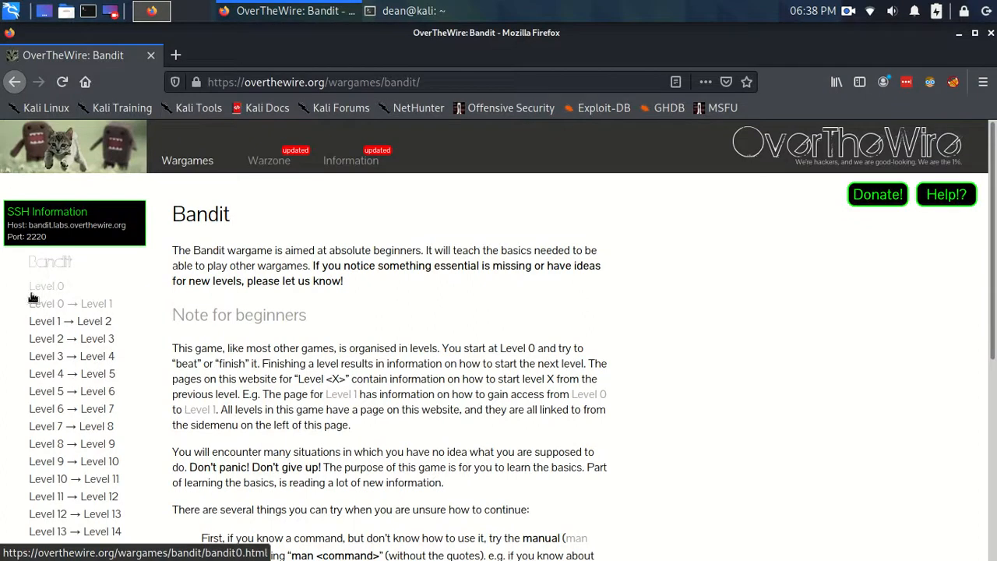